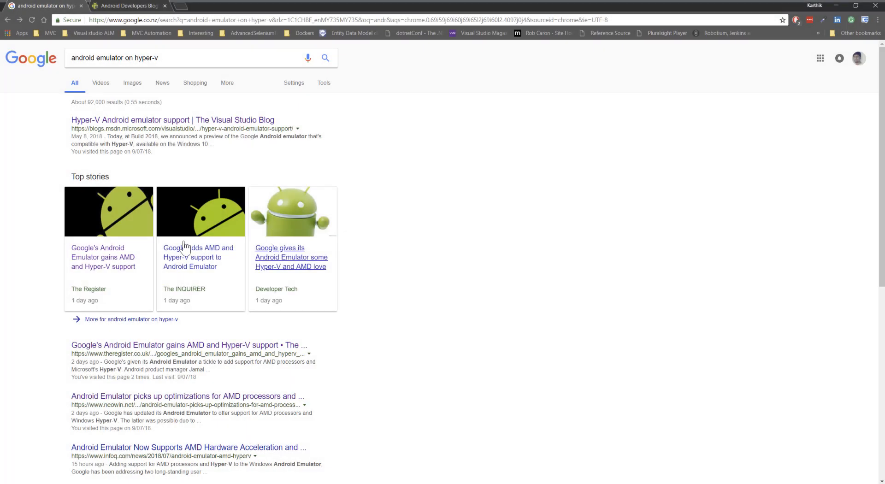
pyautogui.moveTo(328, 266)
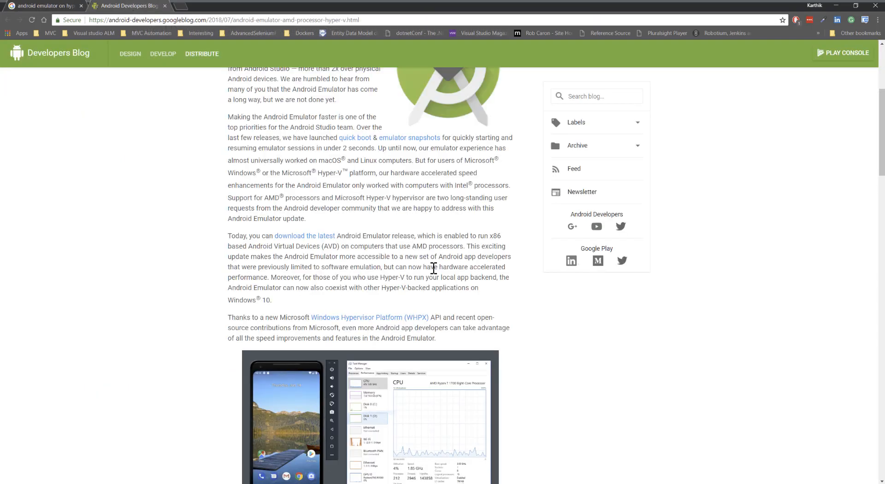
# Read the AMD & Hyper-V emulator blog post, selecting the emulator version, down to the Windows requirements
pyautogui.scroll(3)
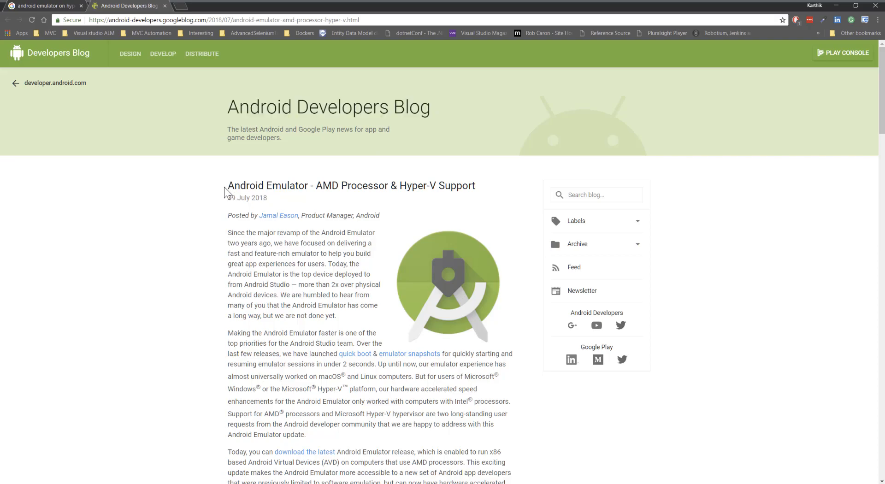
pyautogui.moveTo(382, 206)
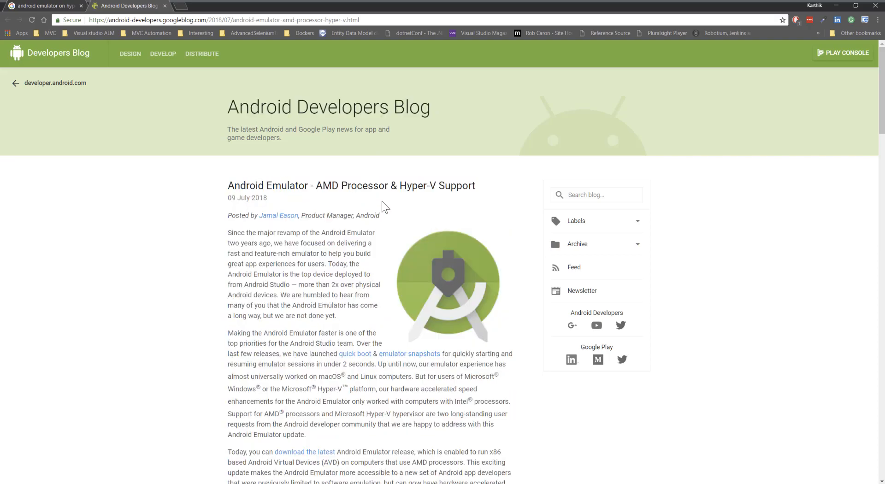
pyautogui.moveTo(575, 178)
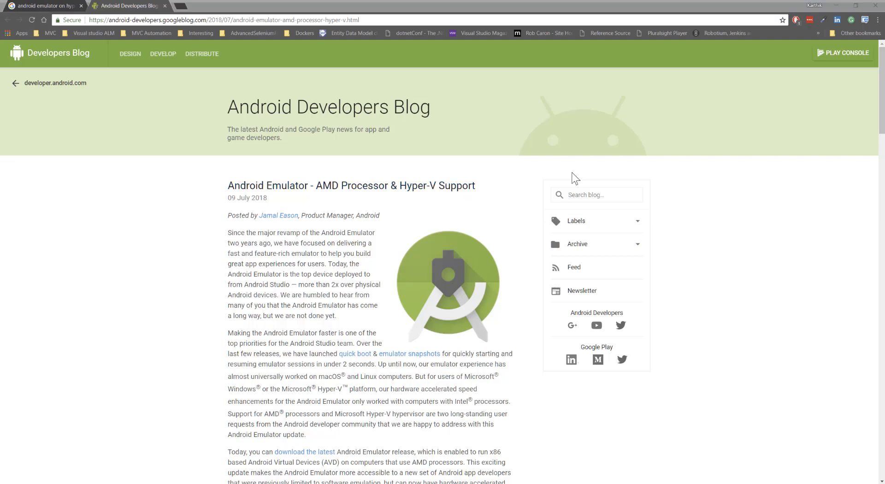
pyautogui.moveTo(281, 198)
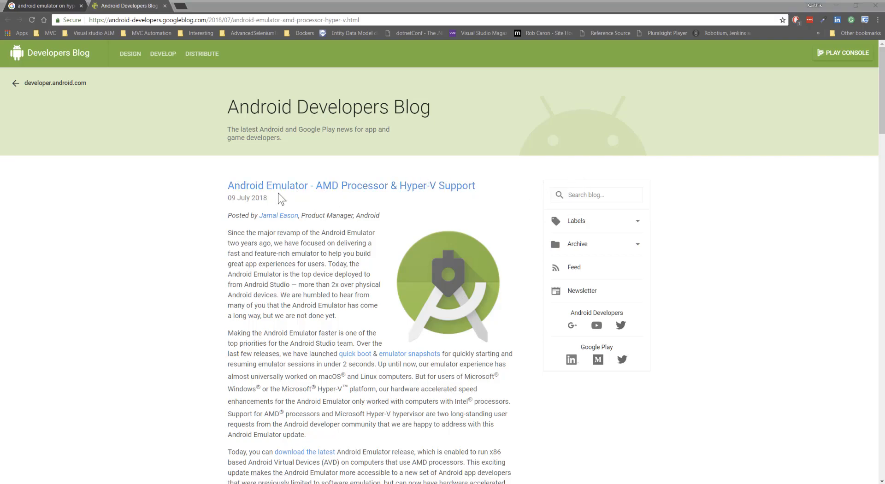
pyautogui.moveTo(272, 191)
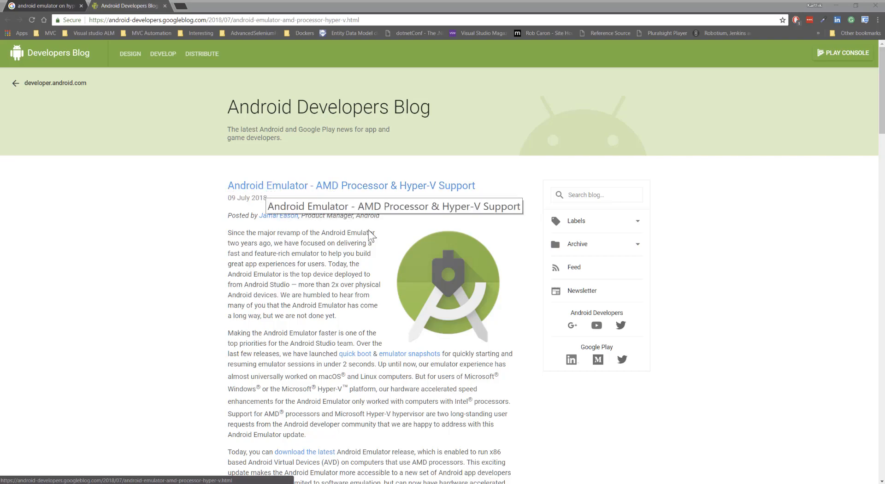
pyautogui.scroll(-3)
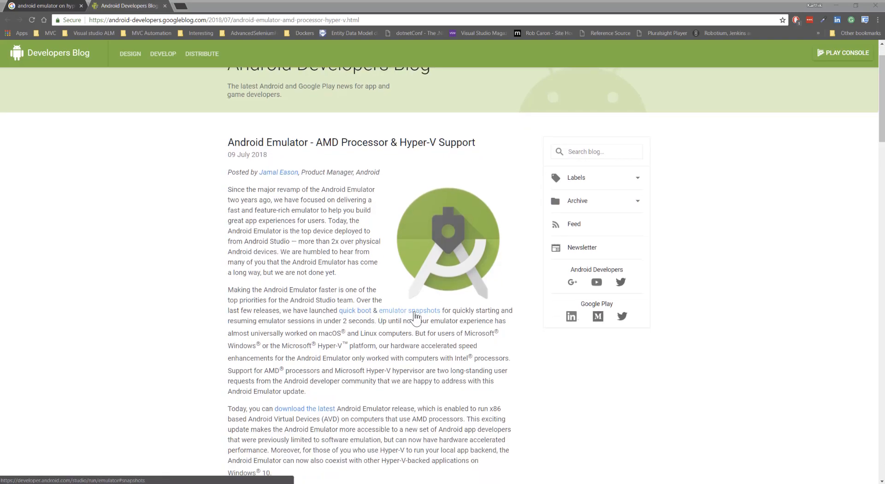
pyautogui.scroll(-3)
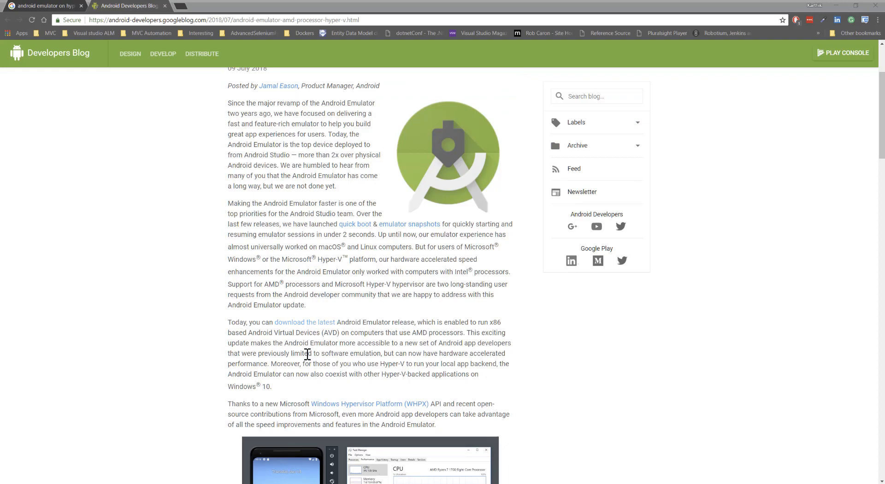
pyautogui.scroll(-3)
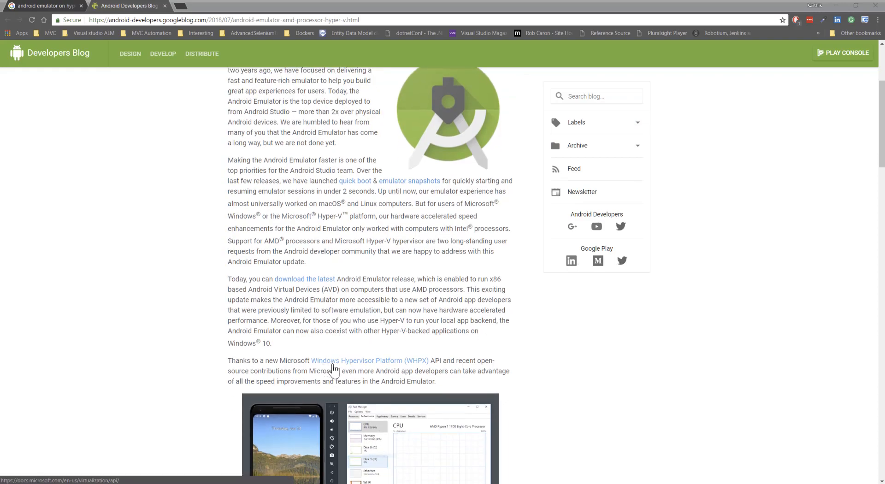
pyautogui.moveTo(338, 371)
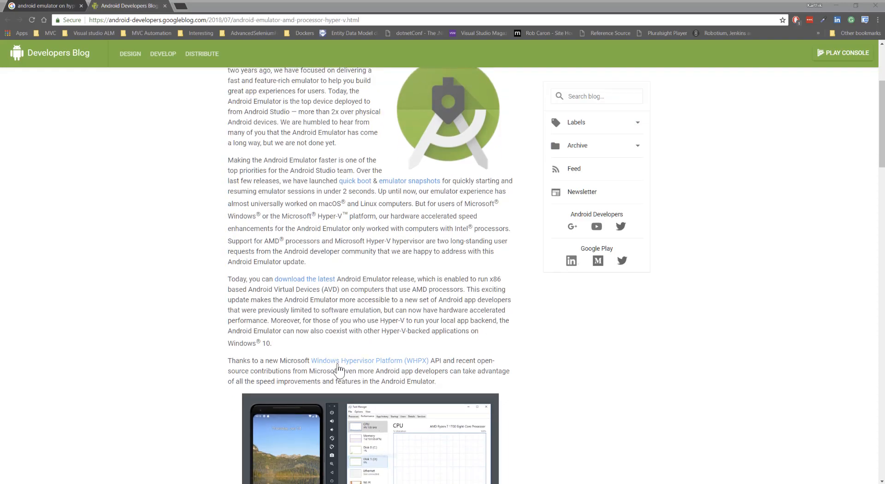
pyautogui.moveTo(375, 372)
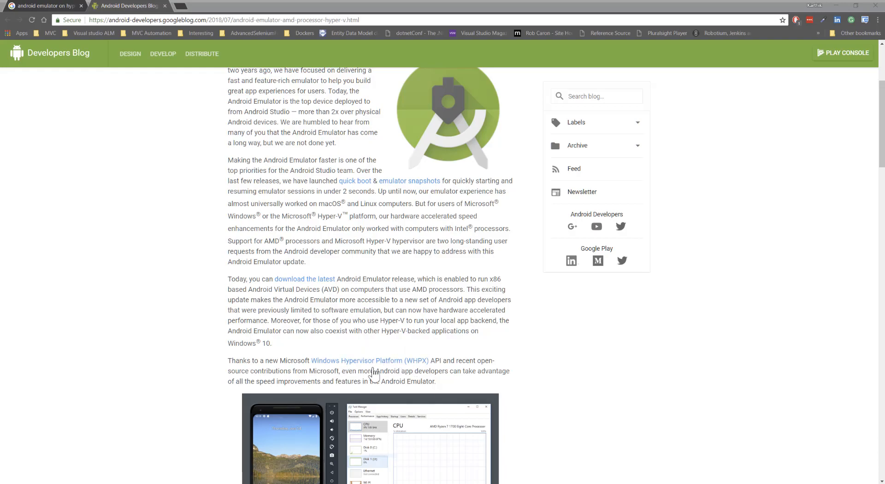
pyautogui.moveTo(395, 373)
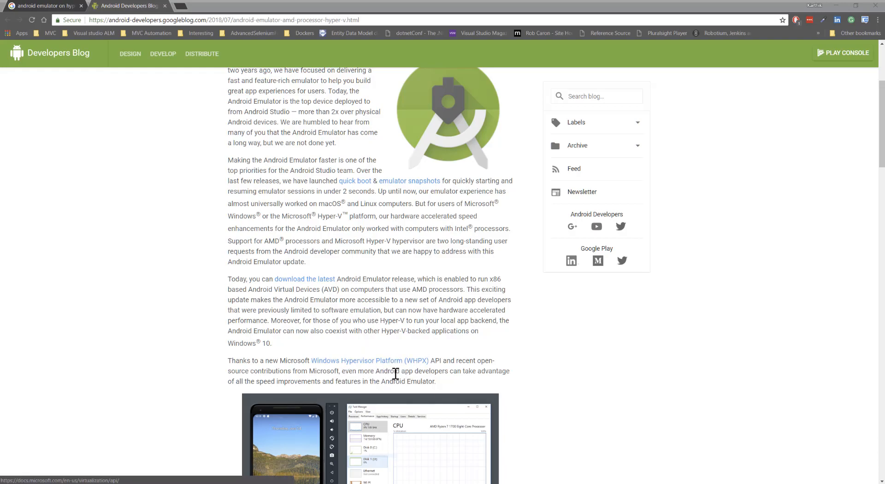
pyautogui.moveTo(422, 350)
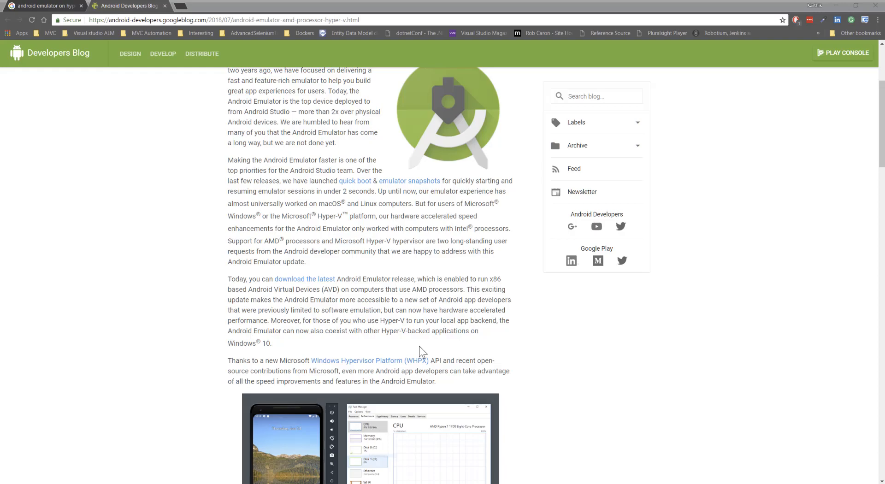
pyautogui.scroll(-3)
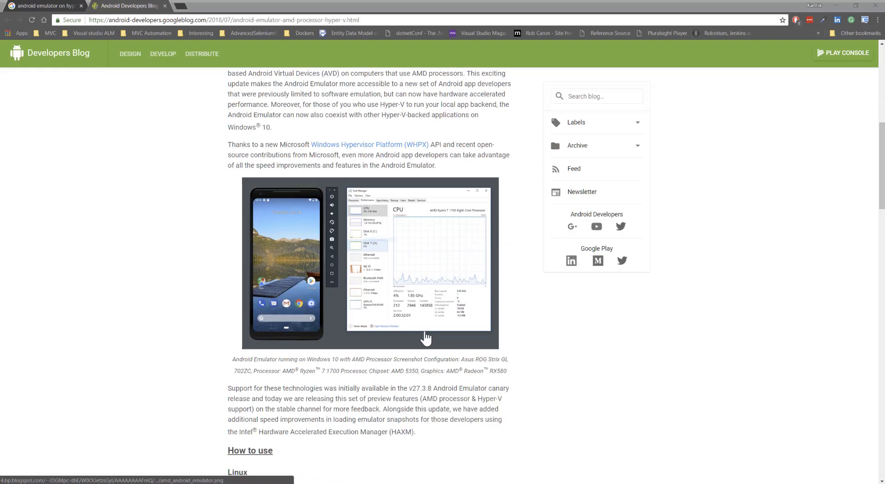
pyautogui.scroll(-3)
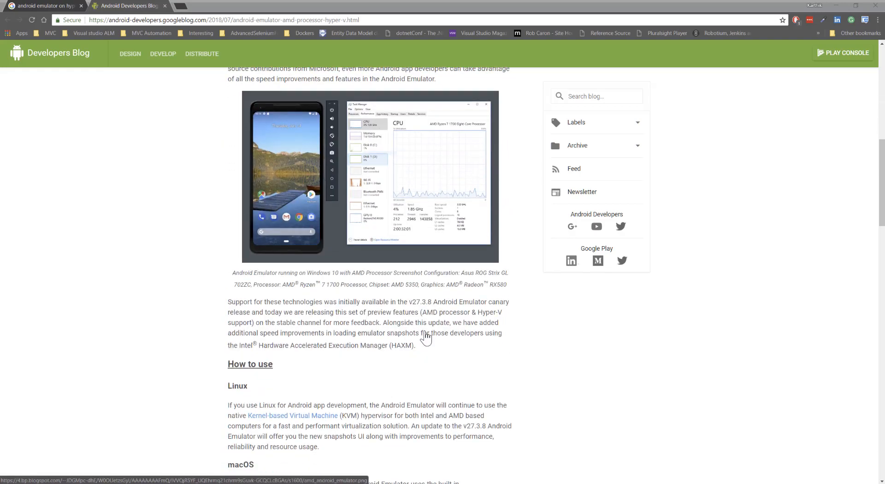
pyautogui.doubleClick(416, 302)
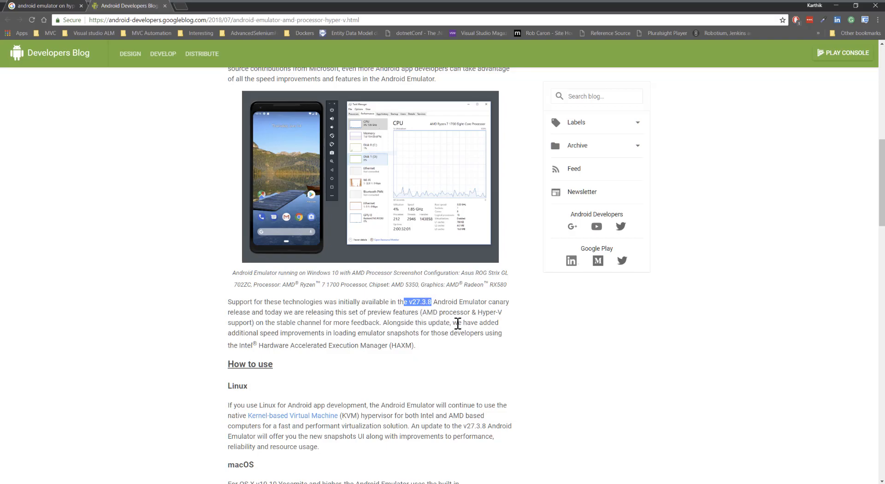
pyautogui.moveTo(454, 315)
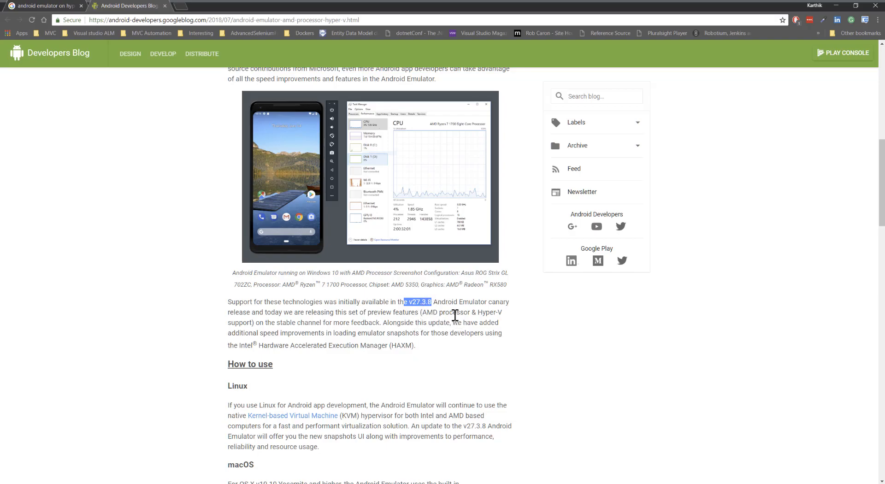
pyautogui.scroll(-3)
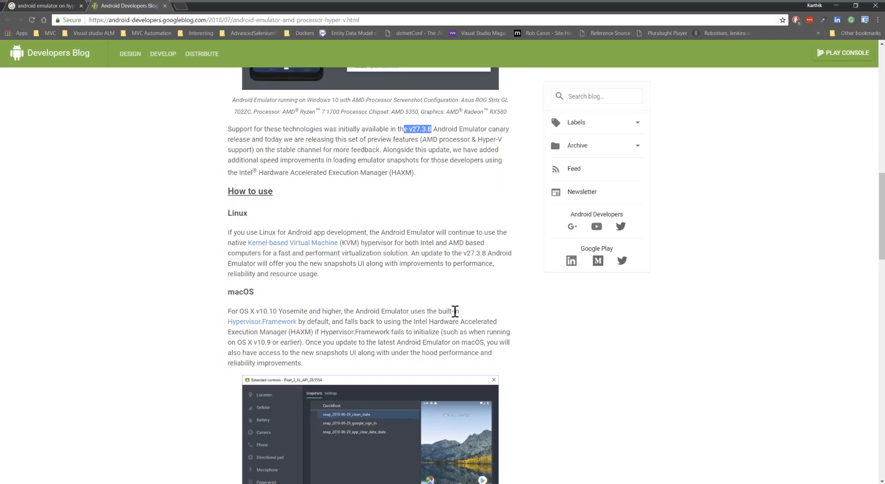
pyautogui.scroll(-3)
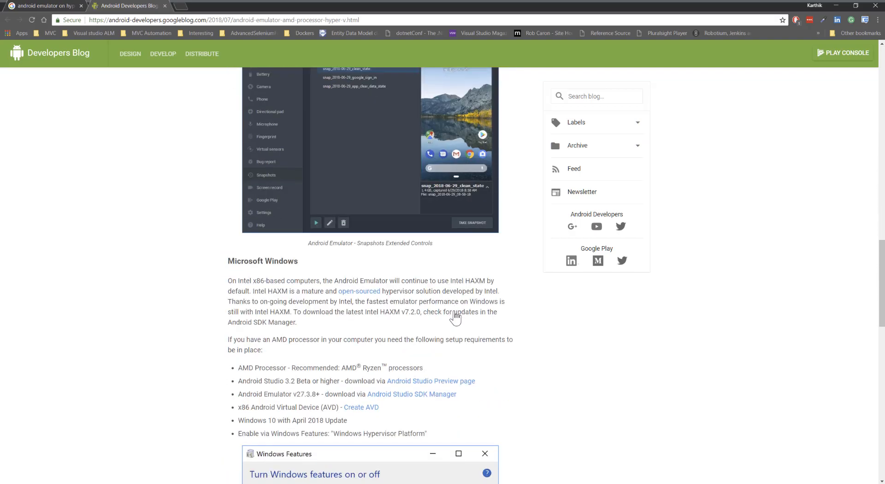
pyautogui.scroll(-3)
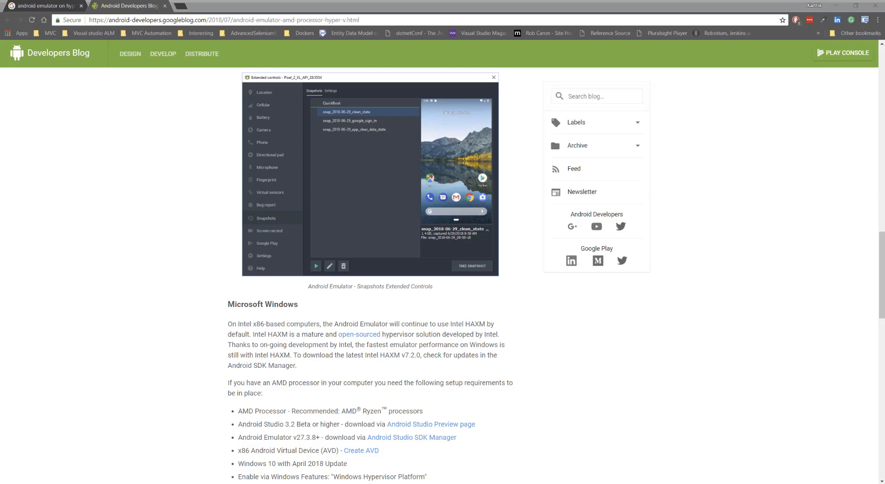
# Search Windows for 'windows feat' and open 'Turn Windows features on or off'
pyautogui.click(9, 476)
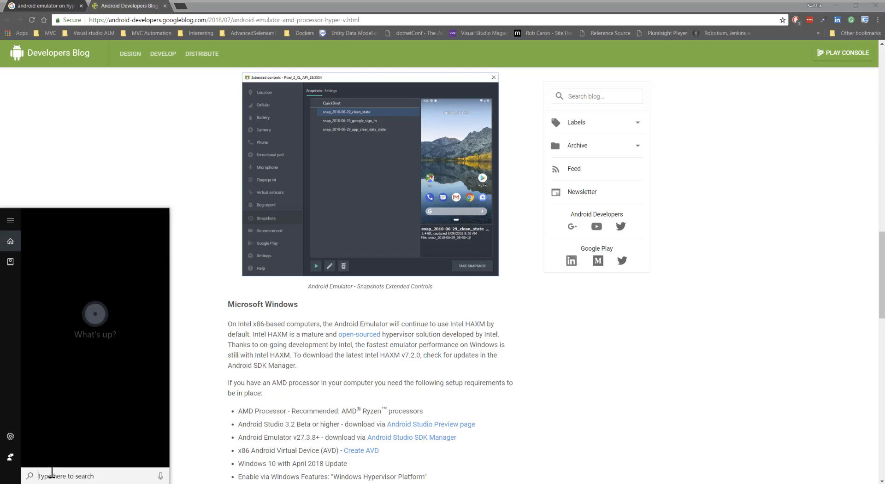
pyautogui.write('windows feat')
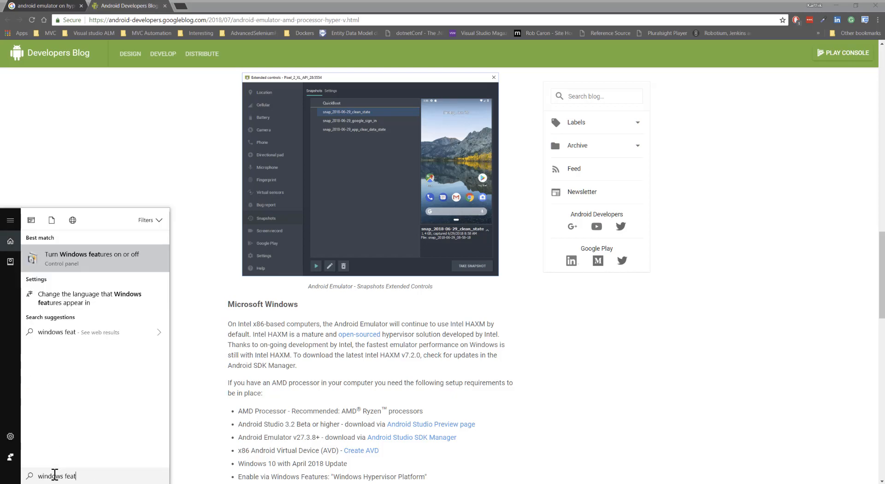
pyautogui.click(134, 256)
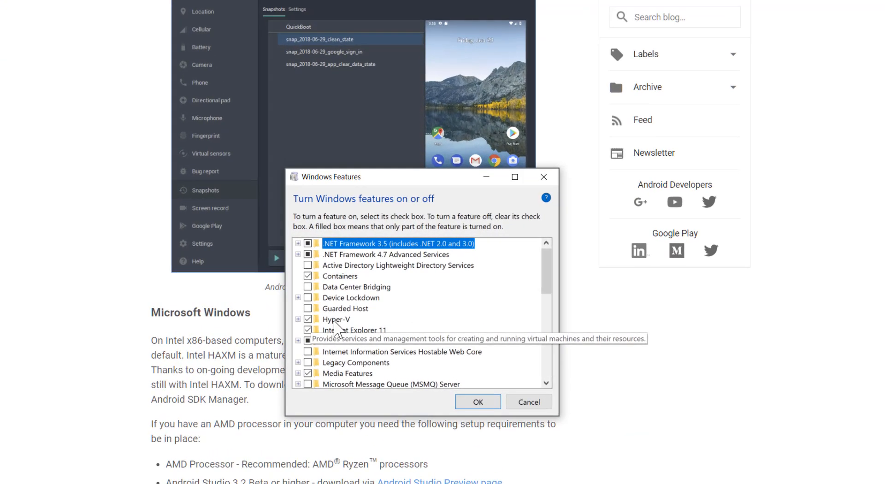
# Expand Hyper-V and scroll down to confirm Windows Hypervisor Platform is checked
pyautogui.click(298, 320)
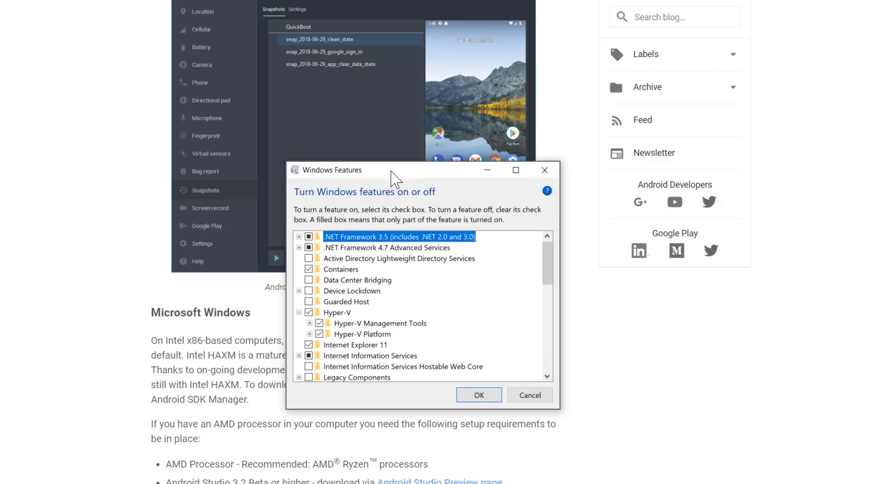
pyautogui.moveTo(369, 310)
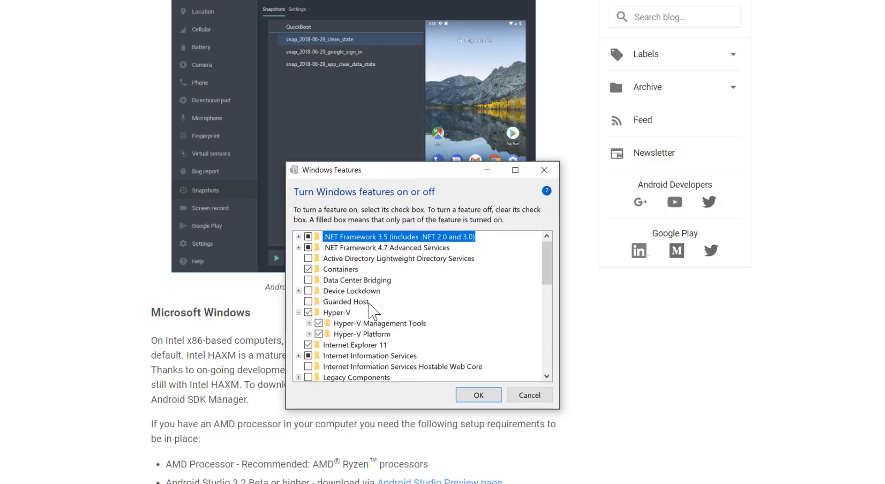
pyautogui.moveTo(338, 328)
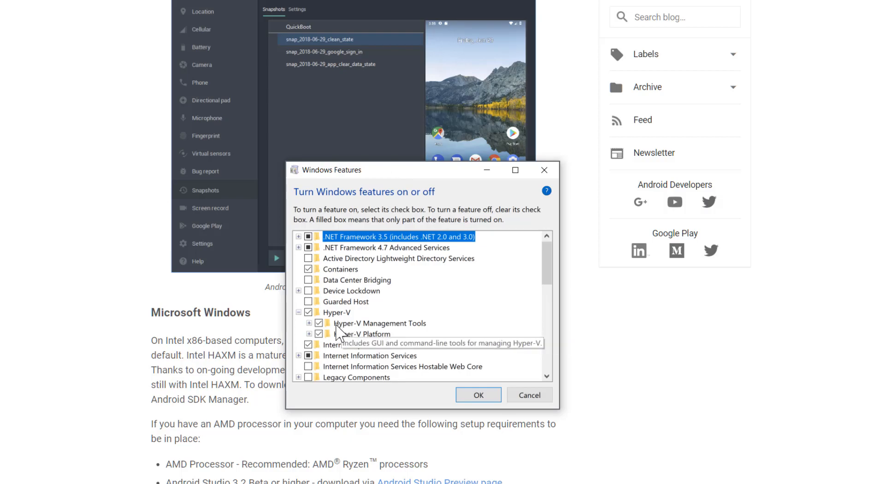
pyautogui.moveTo(331, 314)
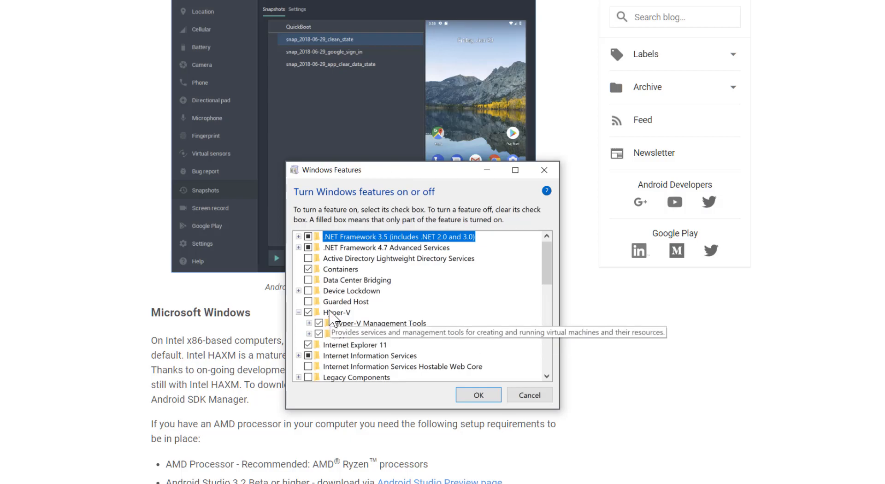
pyautogui.moveTo(320, 335)
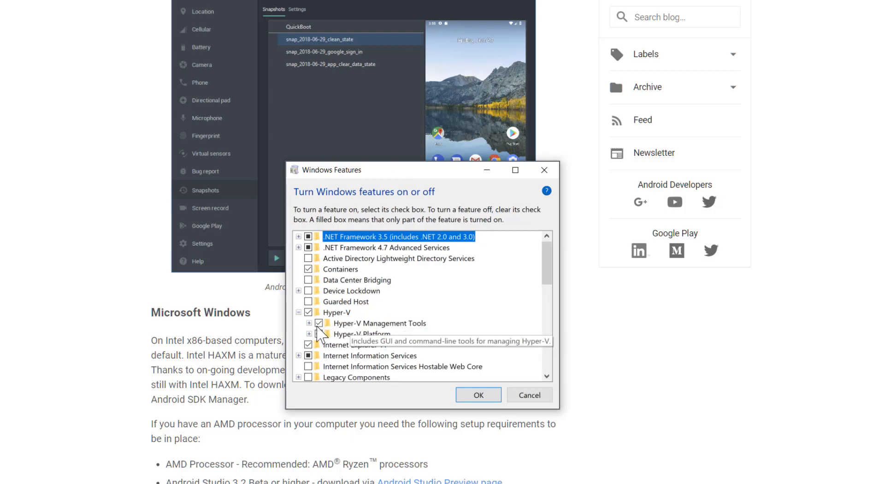
pyautogui.moveTo(315, 313)
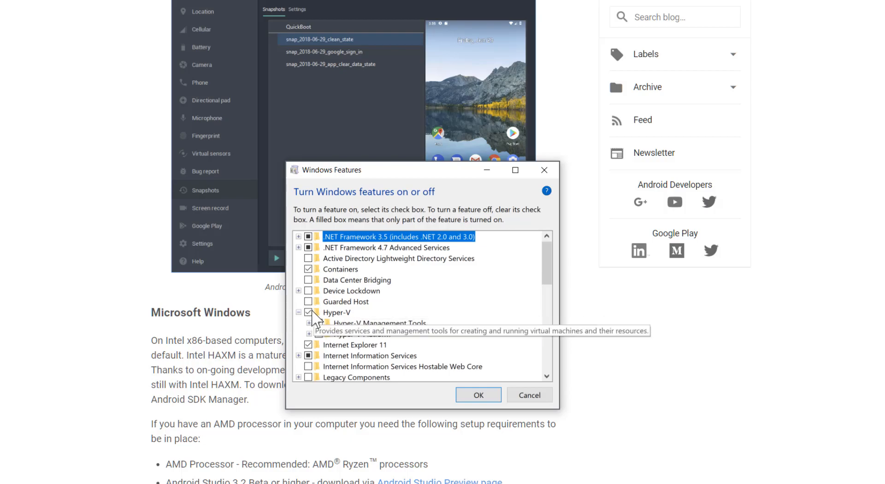
pyautogui.scroll(-3)
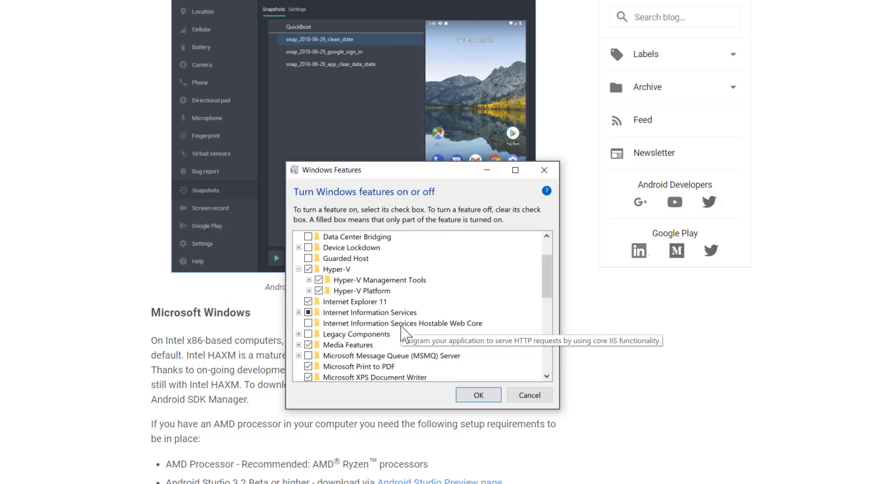
pyautogui.scroll(-3)
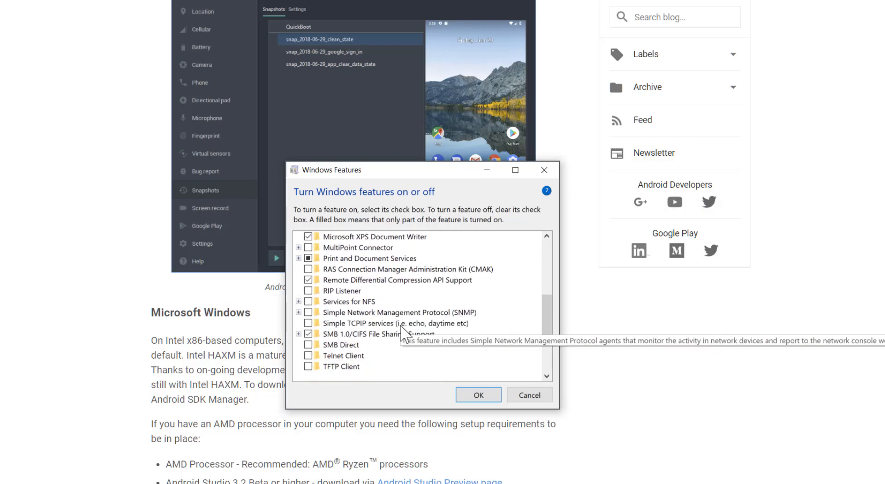
pyautogui.scroll(-3)
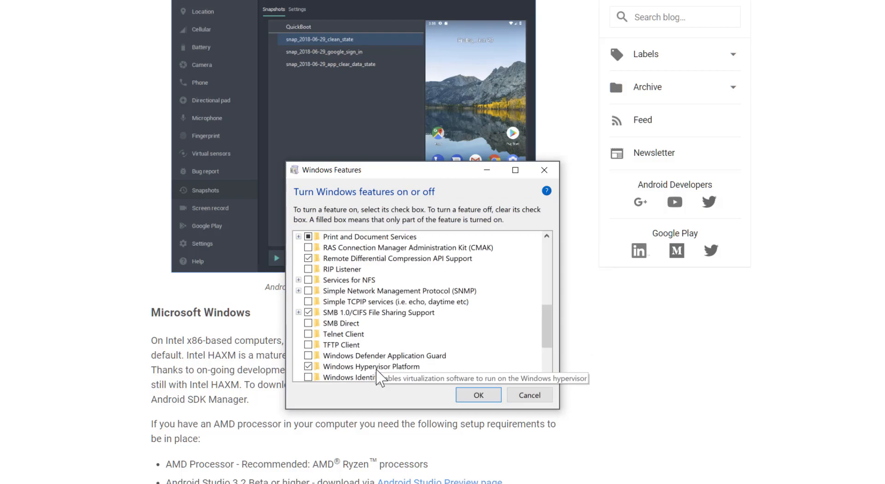
pyautogui.moveTo(383, 362)
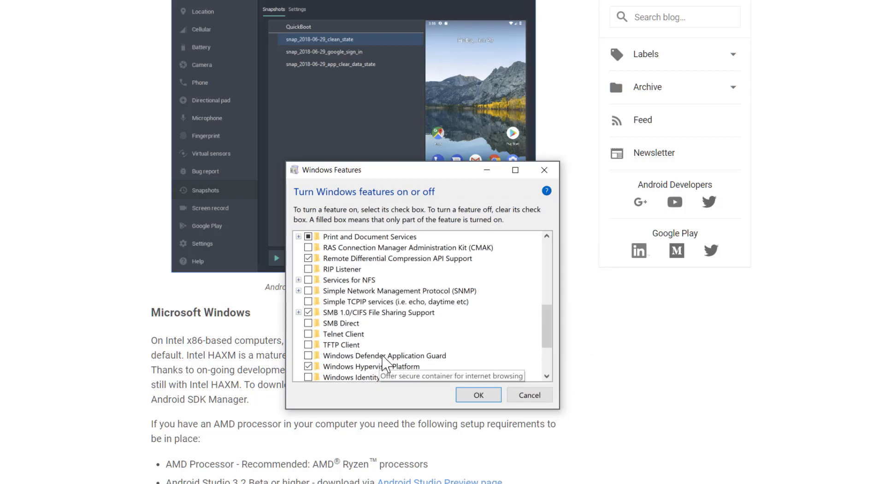
pyautogui.moveTo(555, 217)
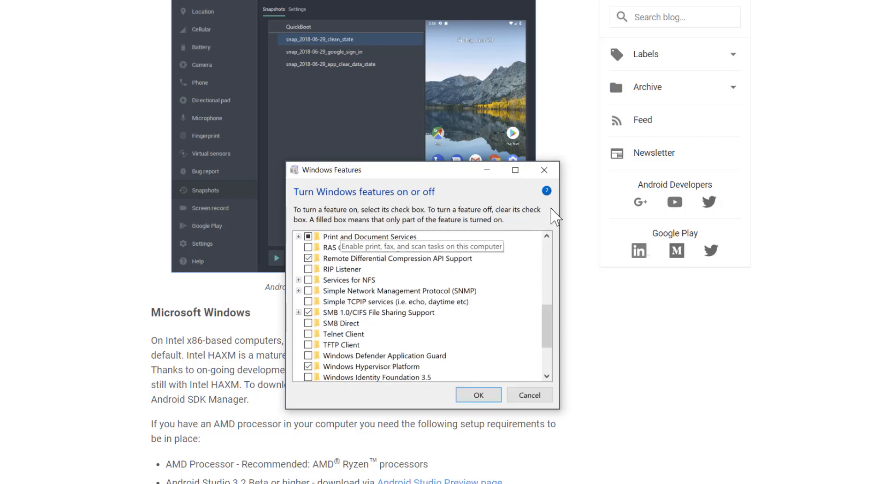
pyautogui.moveTo(498, 406)
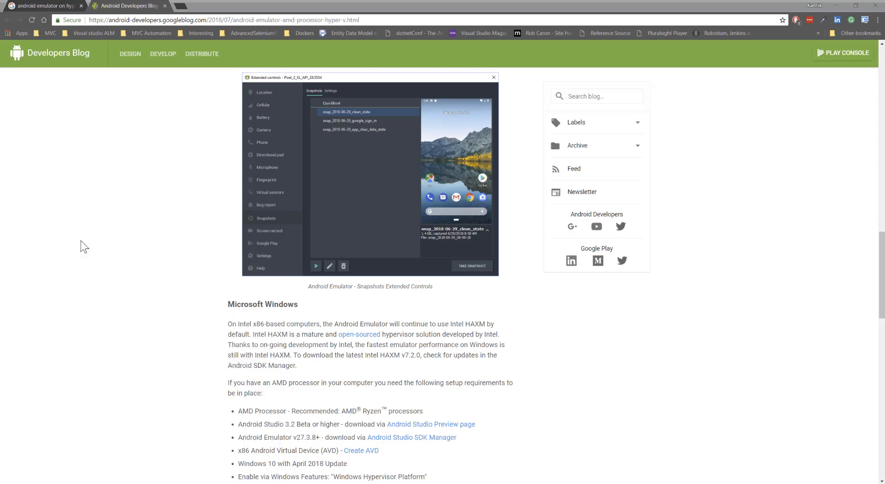
pyautogui.moveTo(343, 262)
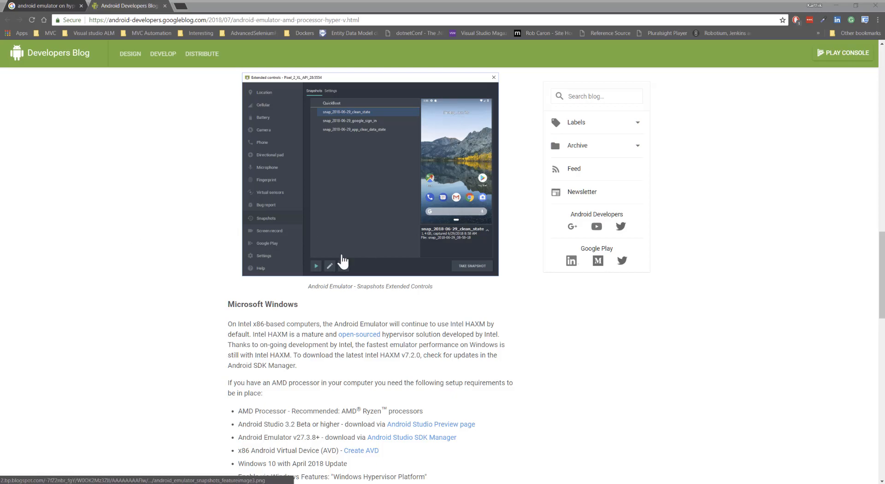
# Switch to the Android Studio window with the MyApplication project
pyautogui.click(7, 479)
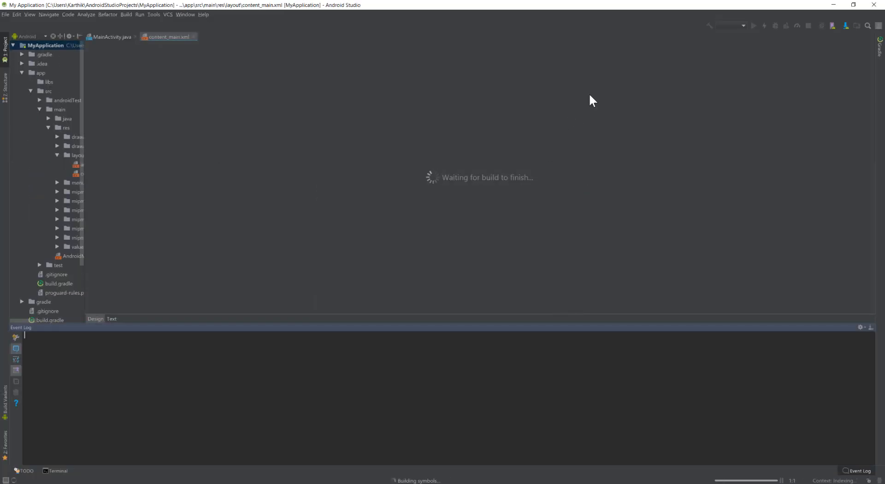
# Open AVD Manager, select Android25, and scroll the device list down to Pixel API 27
pyautogui.click(831, 26)
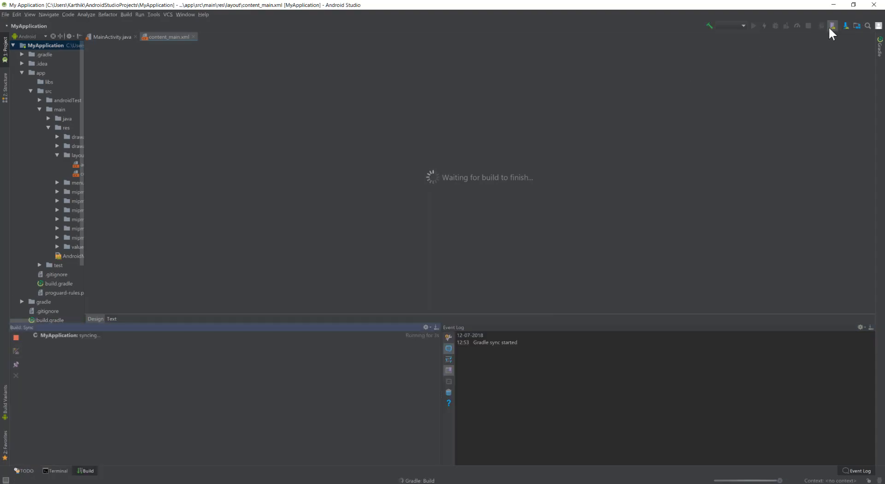
pyautogui.click(831, 26)
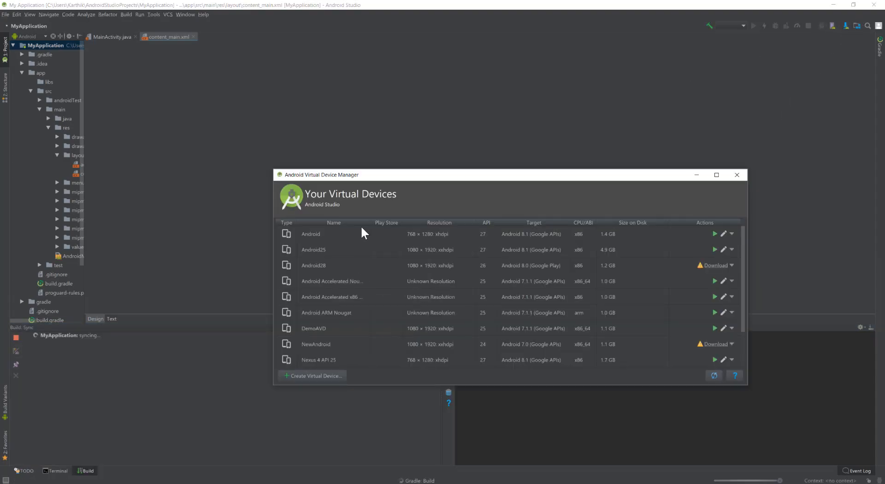
pyautogui.scroll(-3)
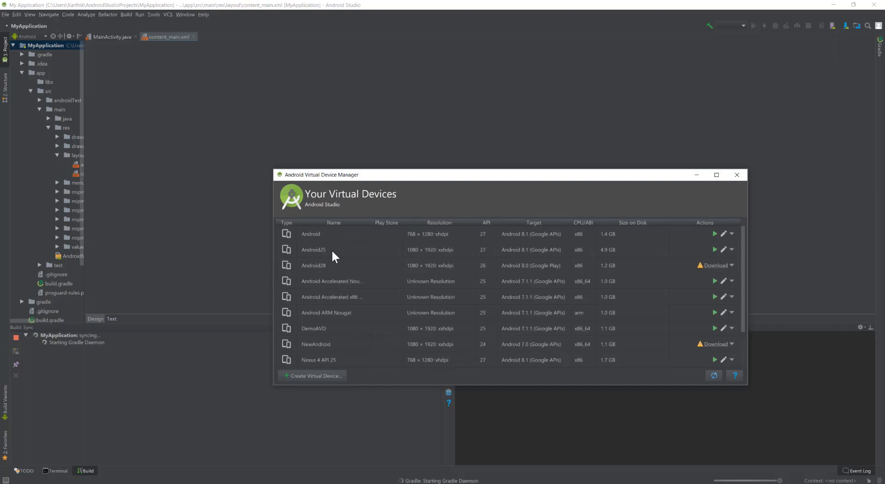
pyautogui.click(314, 250)
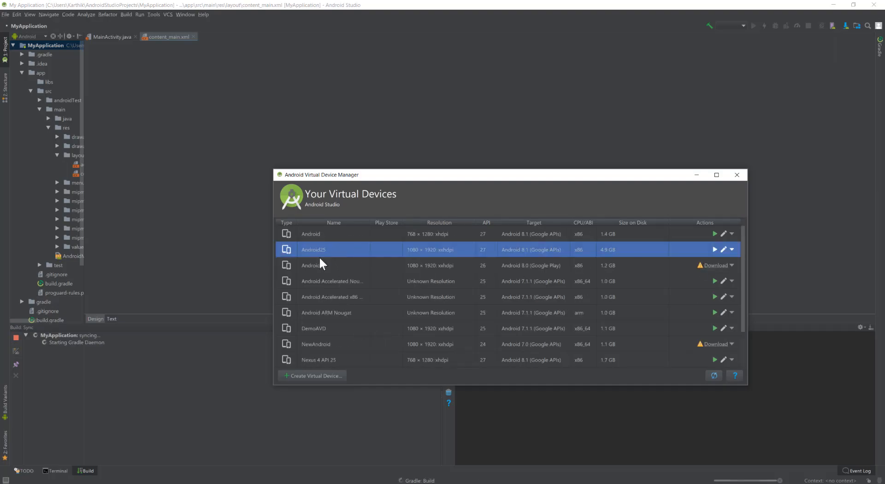
pyautogui.scroll(-3)
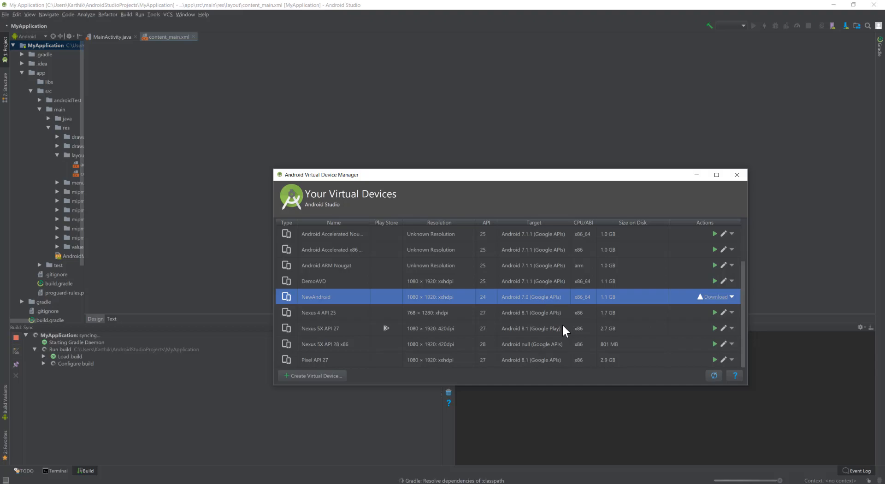
pyautogui.scroll(3)
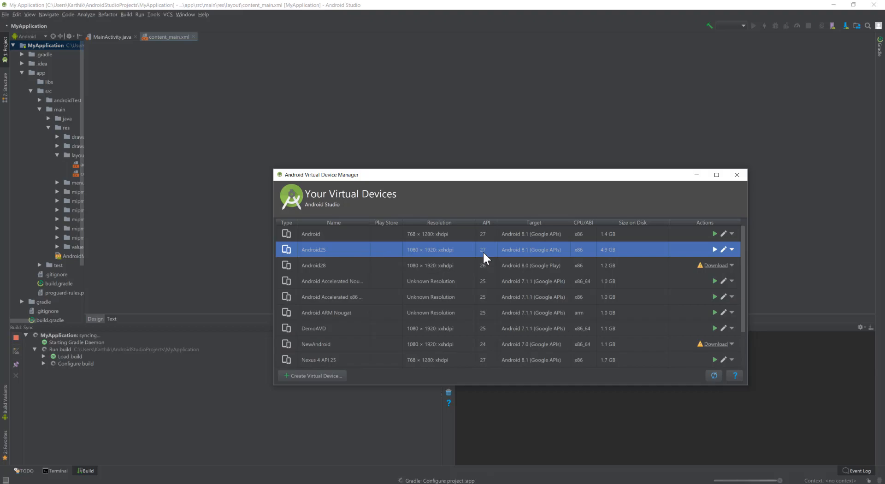
pyautogui.click(737, 174)
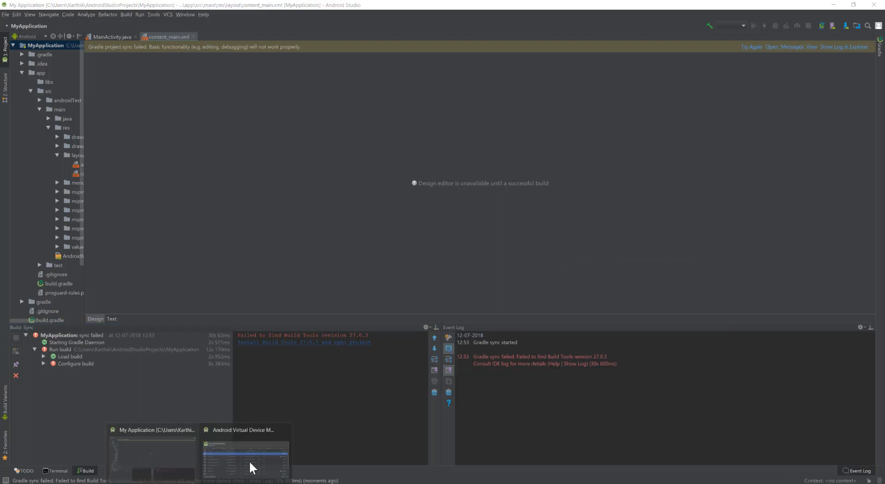
pyautogui.click(245, 456)
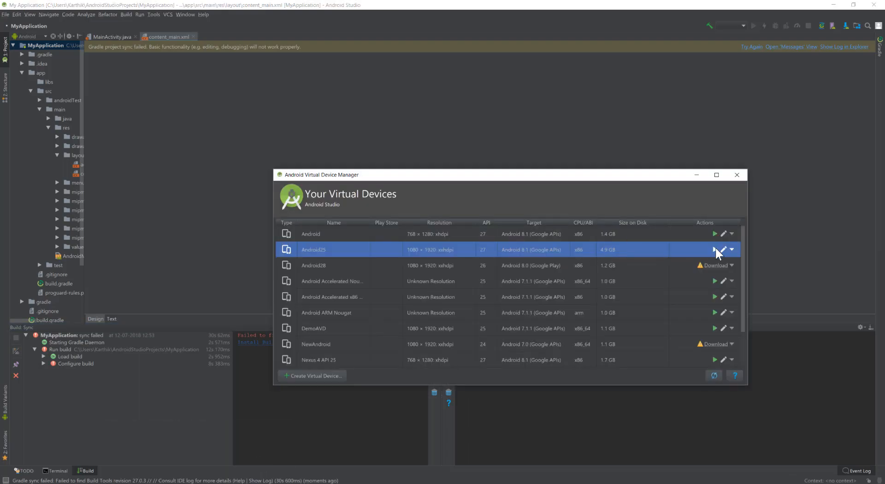
pyautogui.moveTo(552, 321)
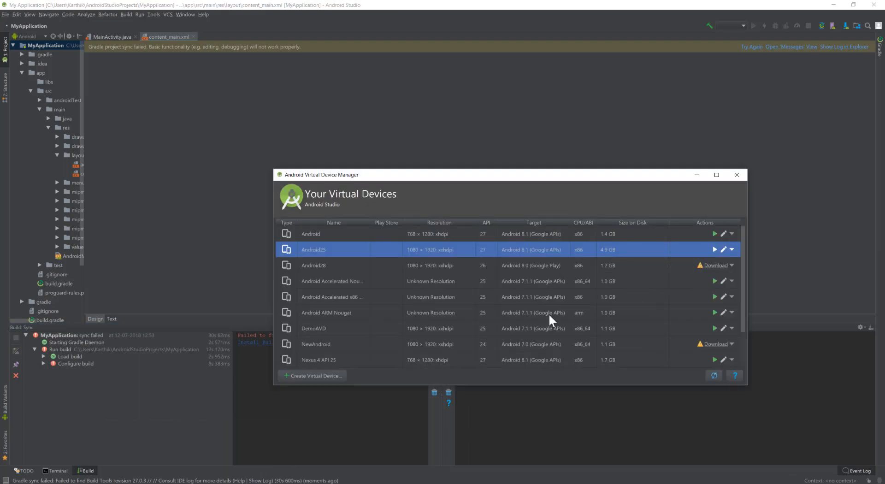
pyautogui.scroll(-3)
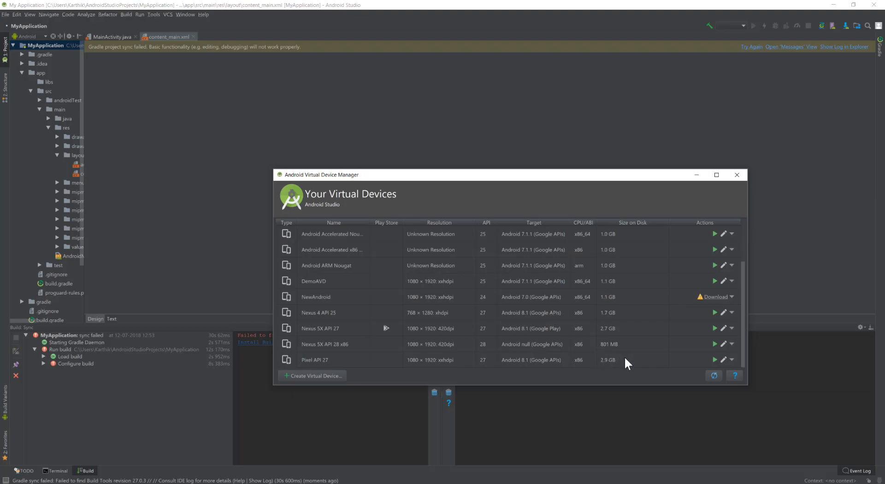
pyautogui.moveTo(630, 356)
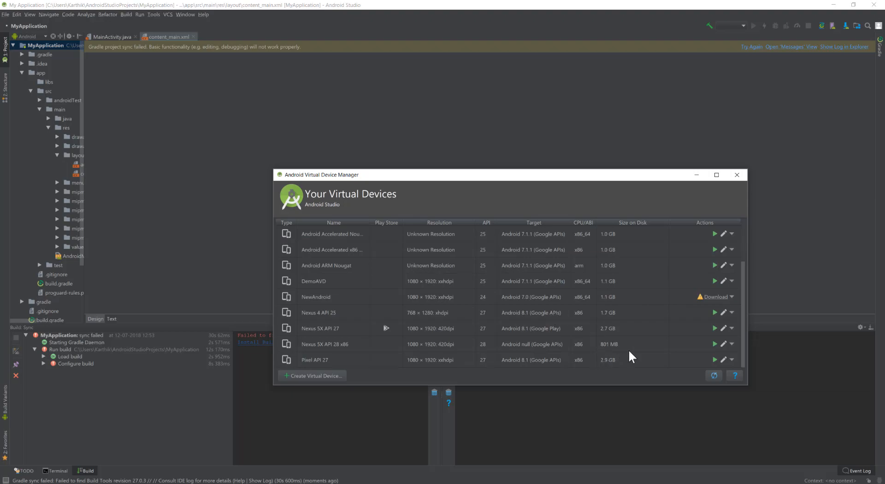
pyautogui.moveTo(628, 349)
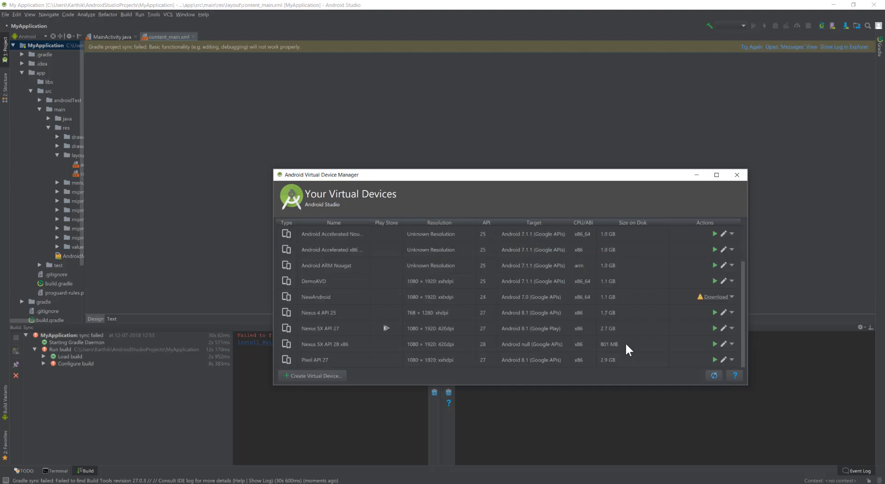
pyautogui.moveTo(470, 315)
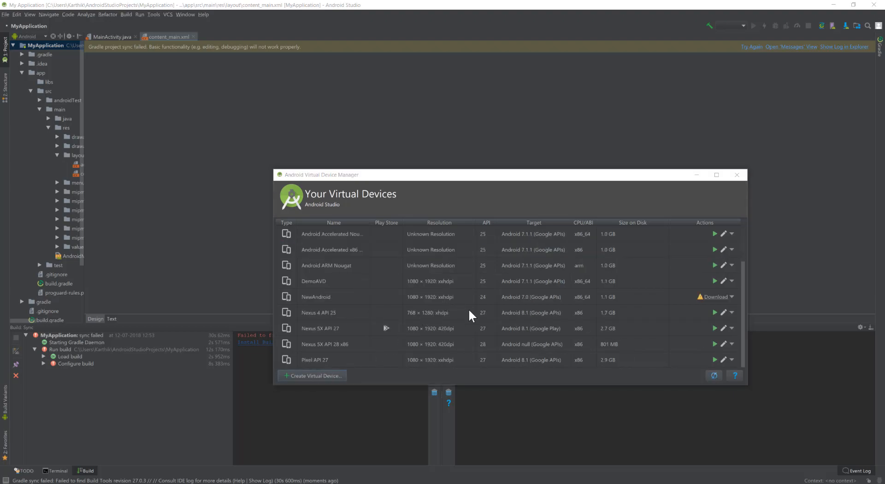
# Create a Nexus 5X virtual device and pick the Oreo API 27 system image
pyautogui.click(311, 376)
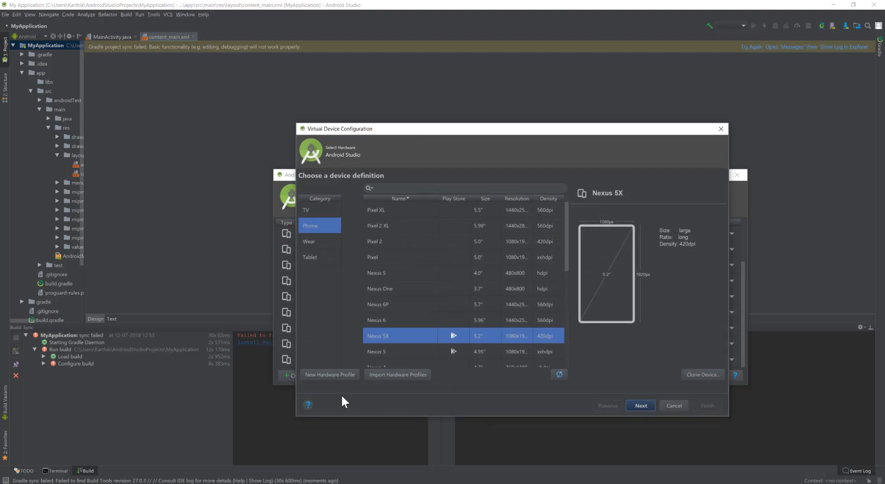
pyautogui.moveTo(603, 371)
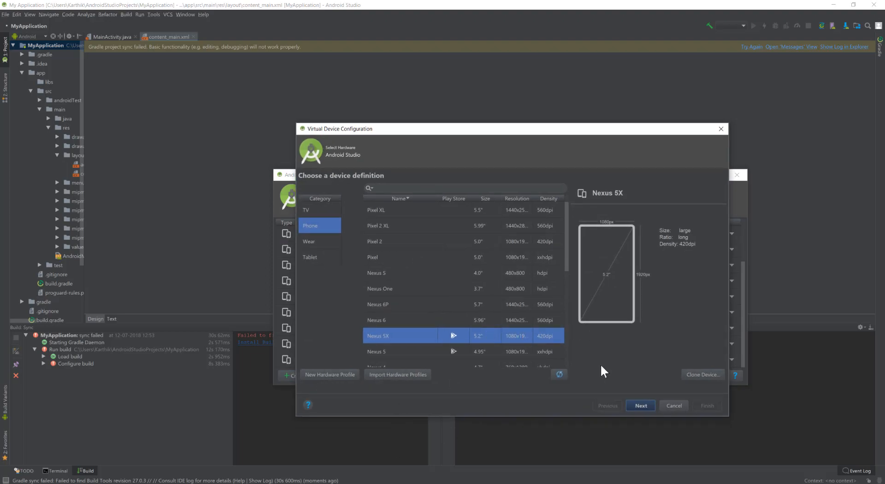
pyautogui.moveTo(412, 354)
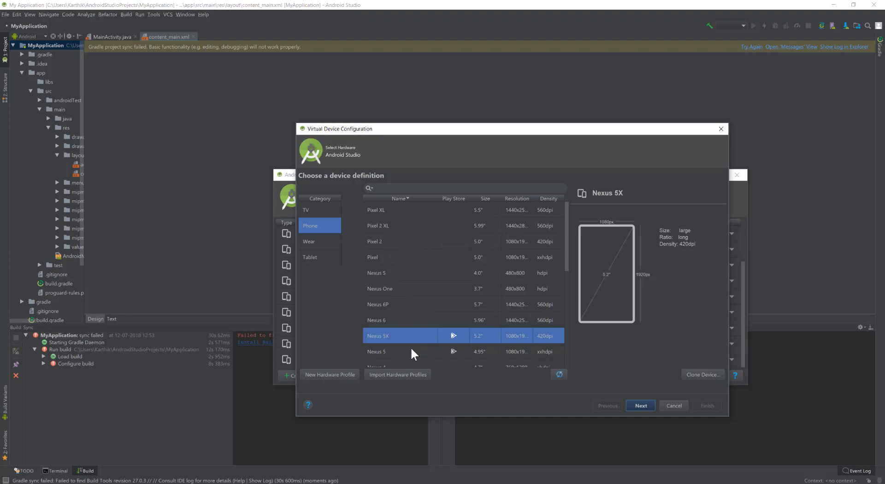
pyautogui.moveTo(456, 361)
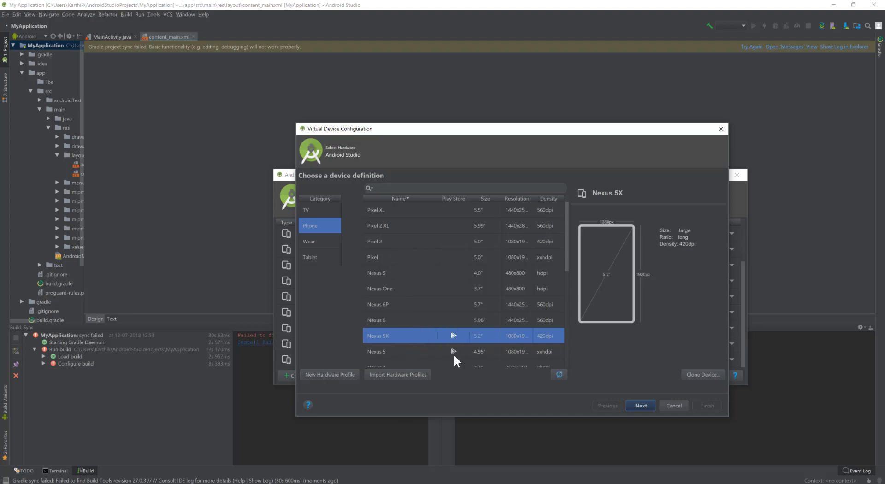
pyautogui.click(639, 405)
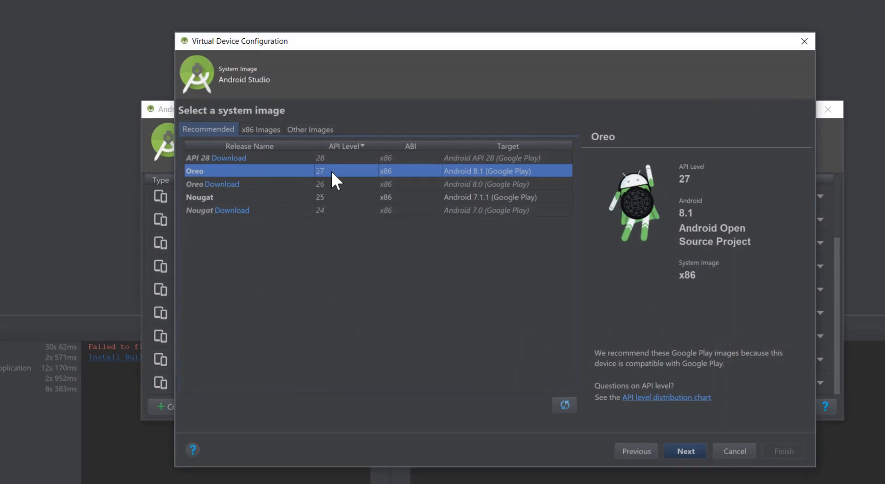
pyautogui.moveTo(685, 451)
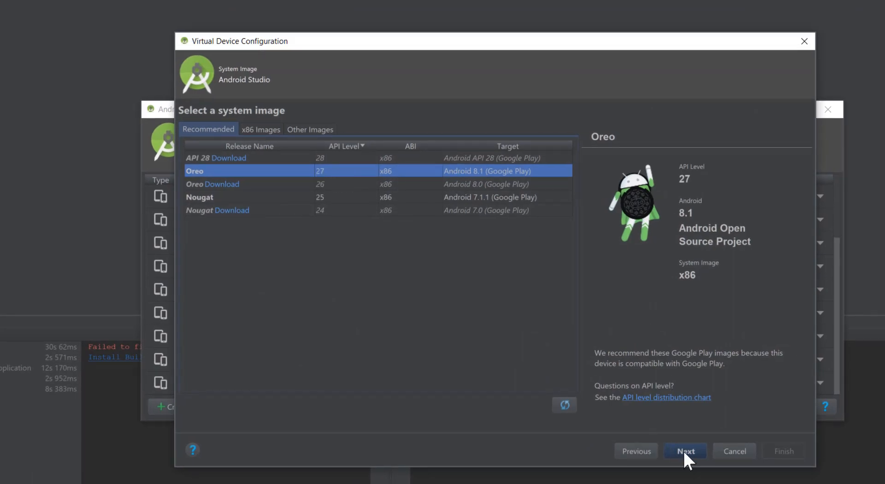
# Review Nexus 5X API 27 2's advanced settings, keeping Boot option at Quick boot
pyautogui.click(684, 450)
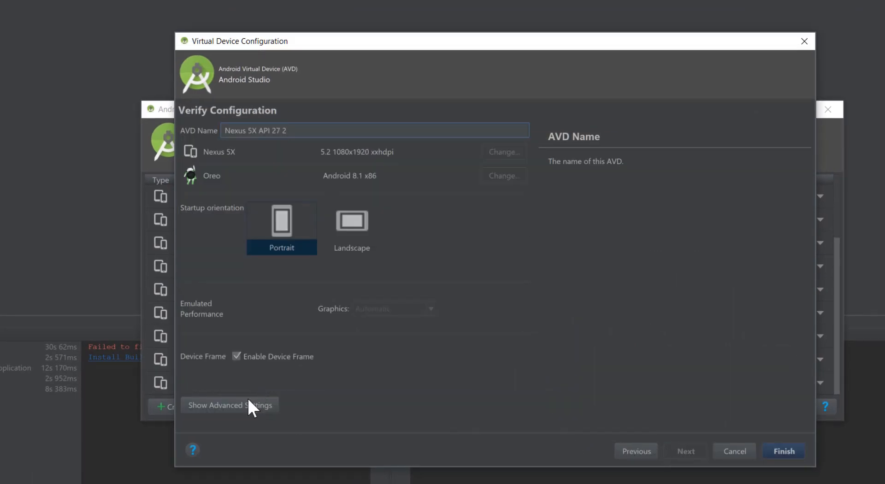
pyautogui.click(229, 404)
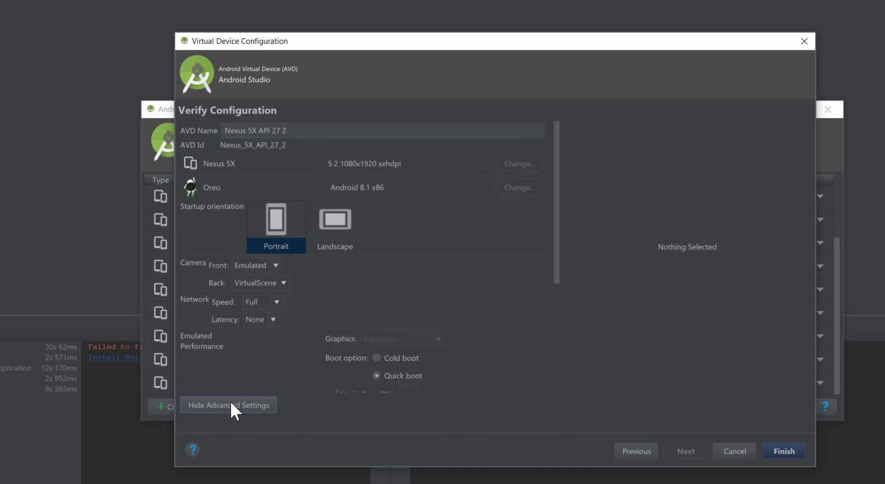
pyautogui.moveTo(379, 292)
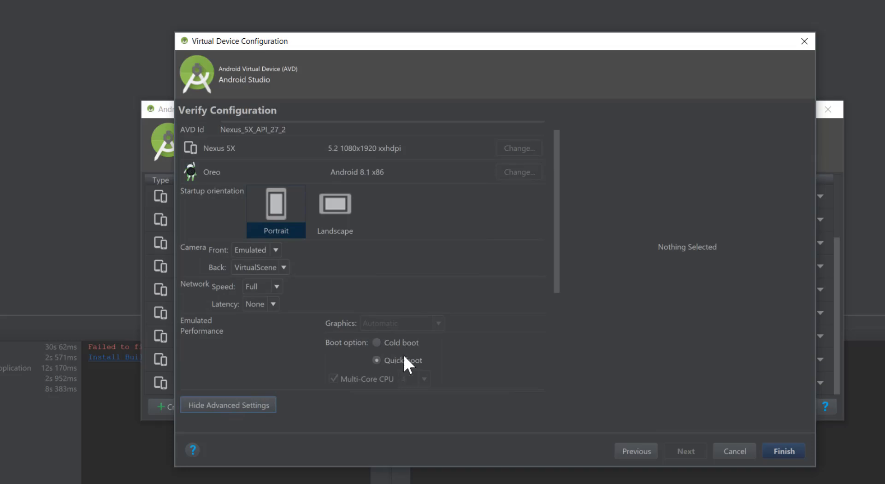
pyautogui.scroll(-3)
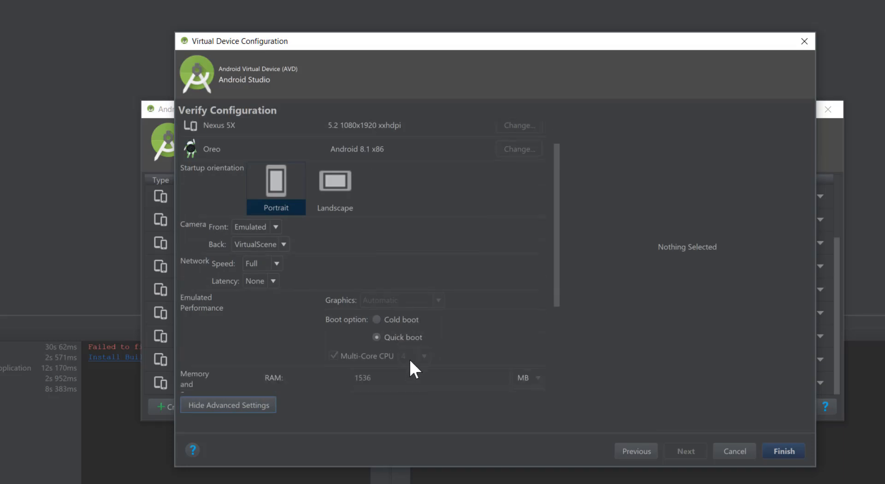
pyautogui.scroll(-3)
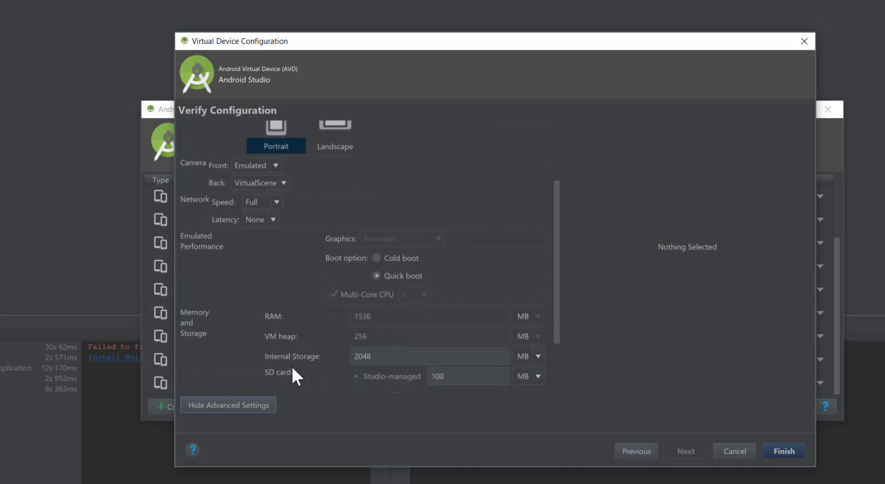
pyautogui.scroll(-3)
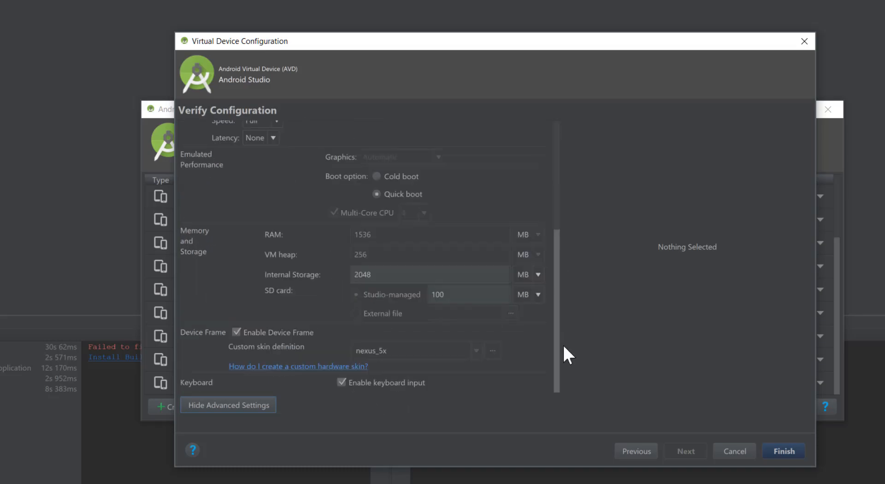
pyautogui.moveTo(563, 330)
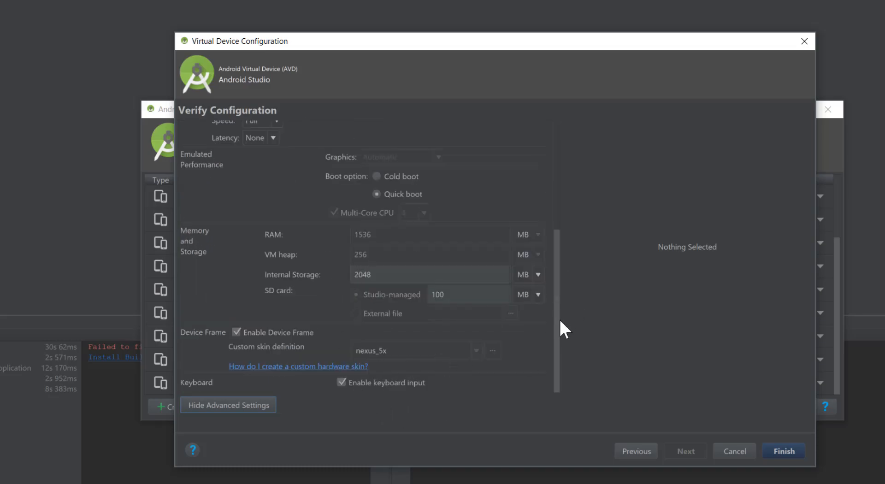
pyautogui.scroll(3)
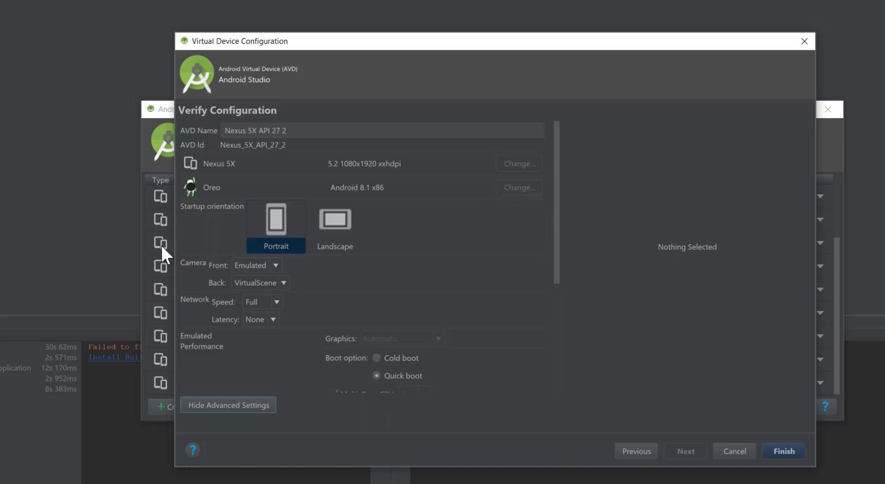
pyautogui.moveTo(441, 224)
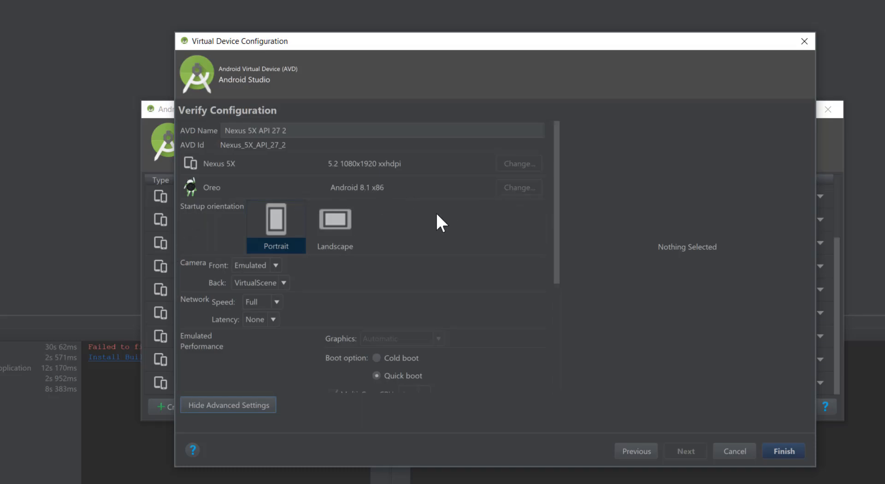
pyautogui.moveTo(613, 450)
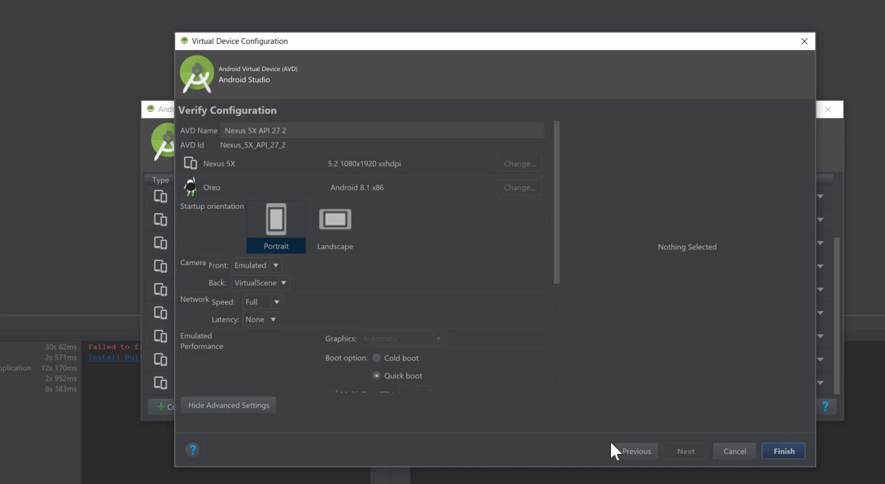
# Finish creating Nexus 5X API 27 2 and launch it from the Actions column
pyautogui.click(782, 450)
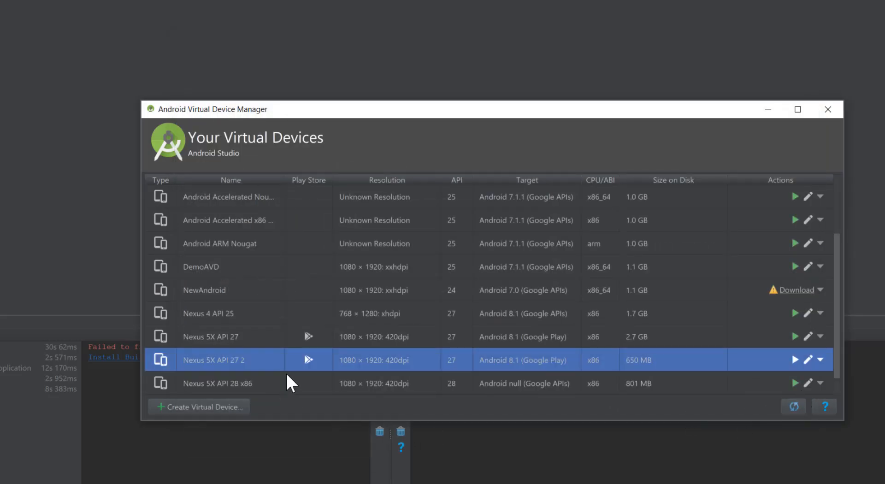
pyautogui.moveTo(297, 370)
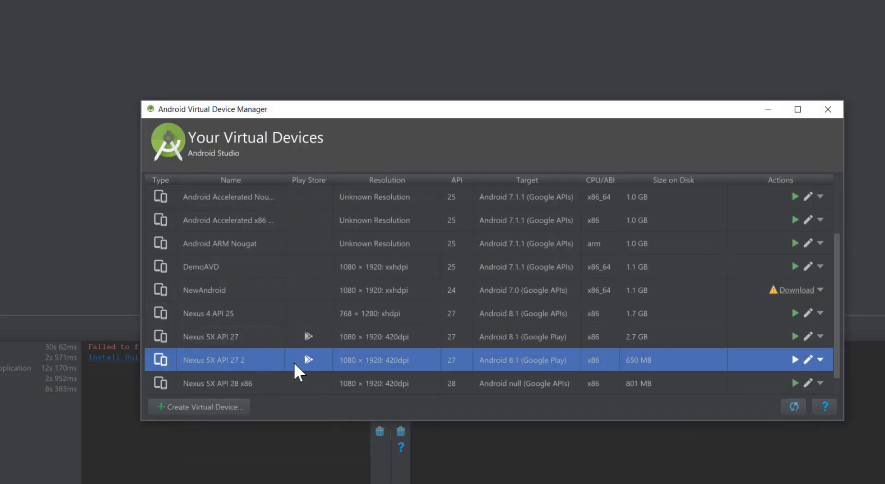
pyautogui.moveTo(289, 369)
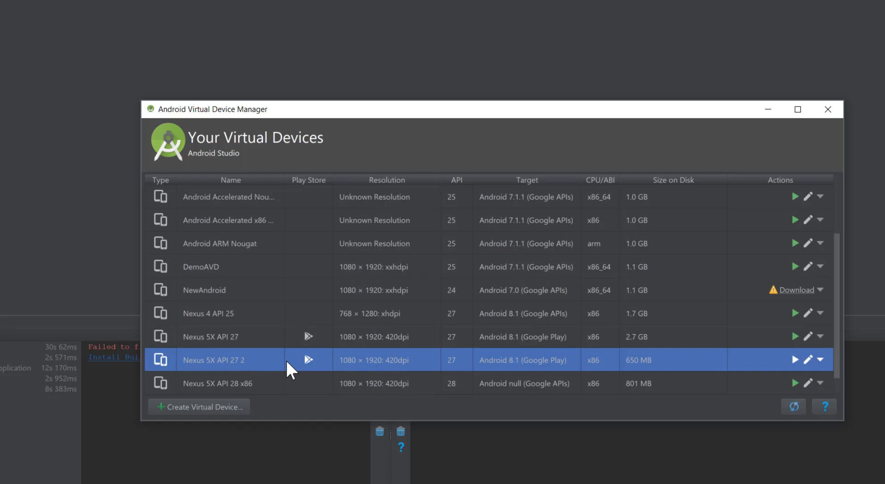
pyautogui.moveTo(795, 360)
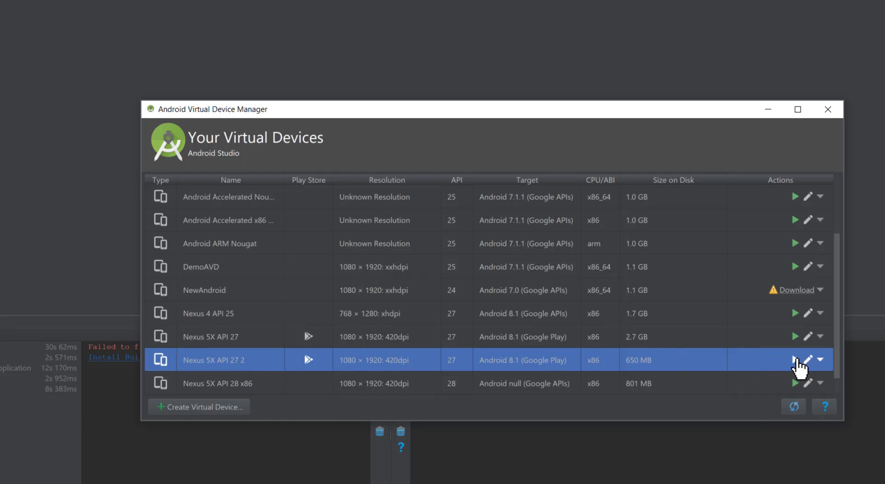
pyautogui.moveTo(681, 401)
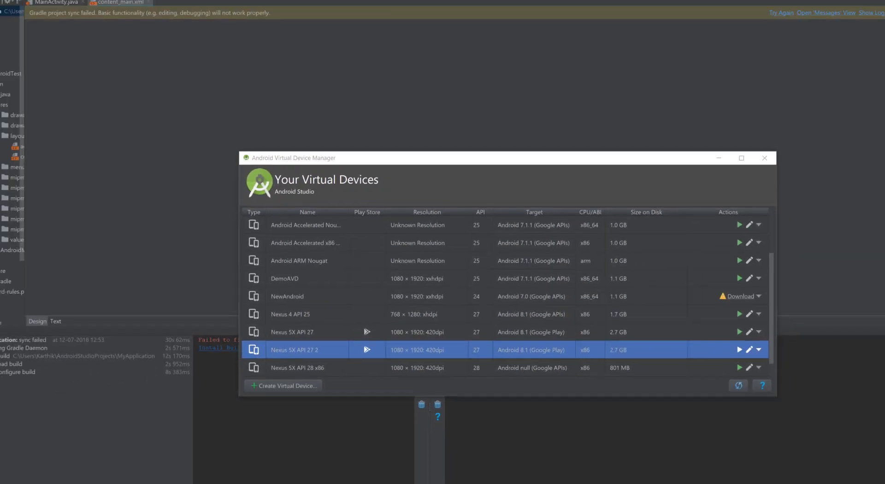
pyautogui.click(740, 349)
pyautogui.write('hy')
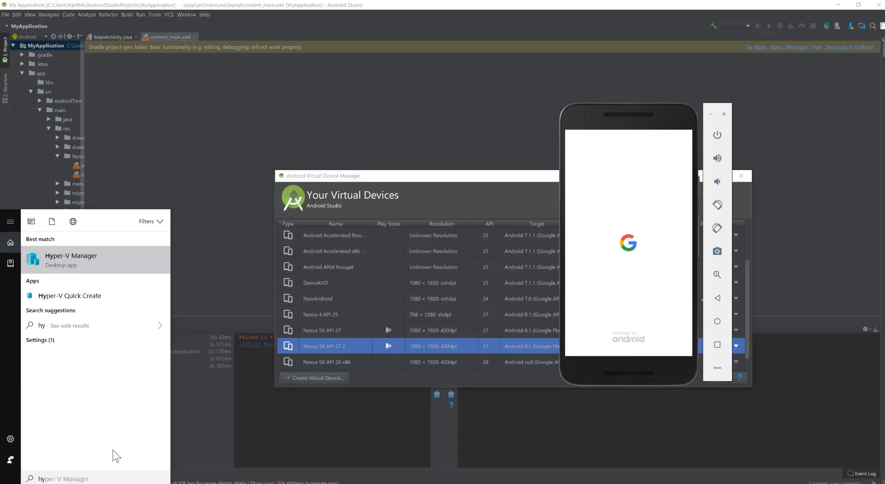
# Open Hyper-V Manager and select the Win10 virtual machine
pyautogui.click(70, 259)
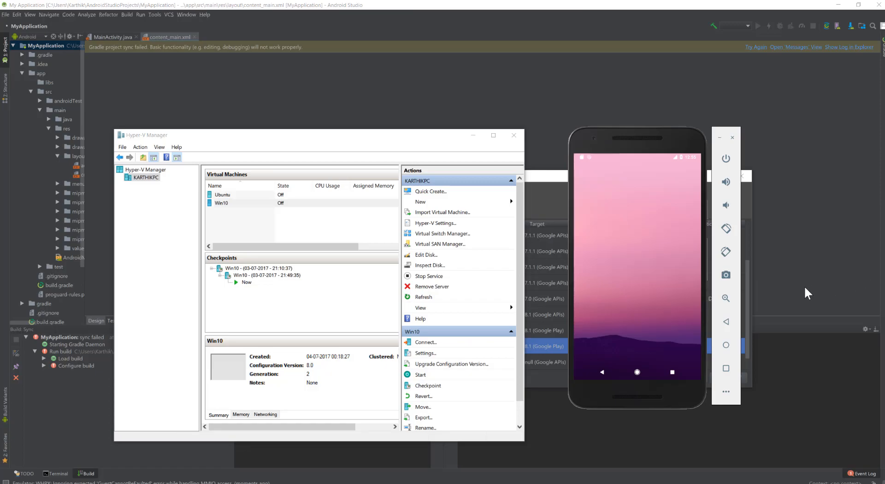
pyautogui.moveTo(755, 314)
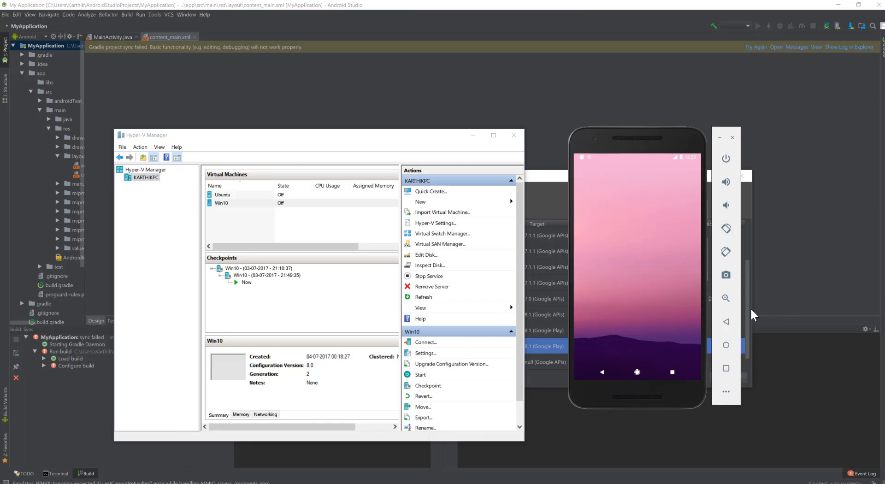
pyautogui.moveTo(671, 310)
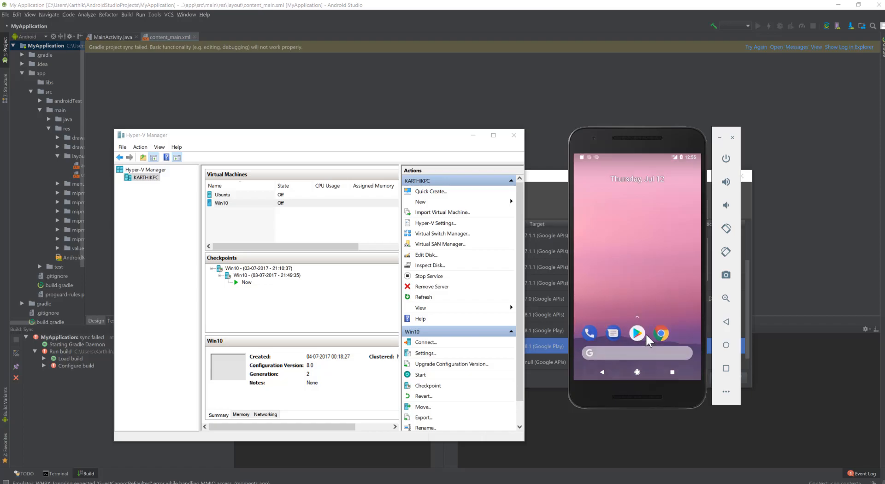
pyautogui.click(636, 371)
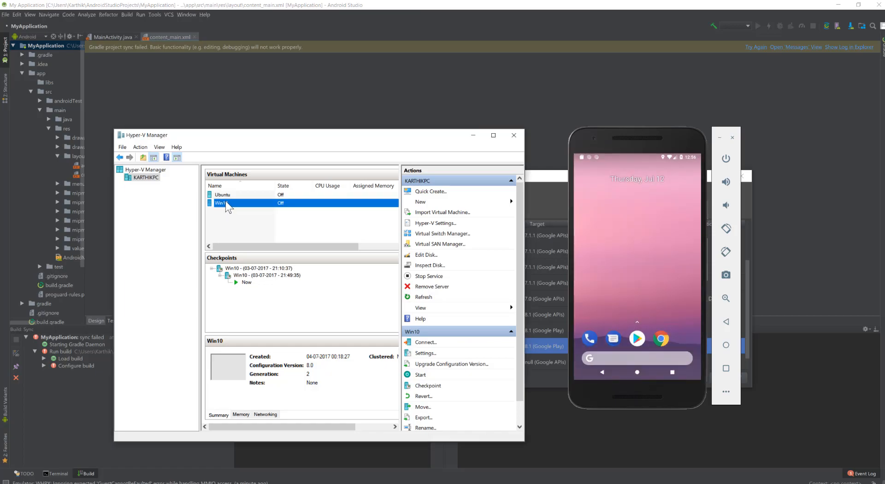
# Start the Win10 VM and connect to its desktop at the chosen display size
pyautogui.doubleClick(220, 203)
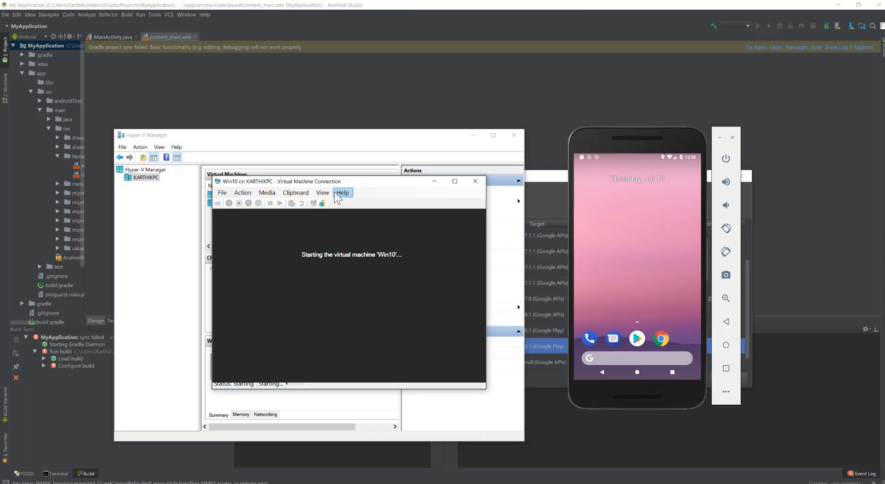
pyautogui.moveTo(350, 185)
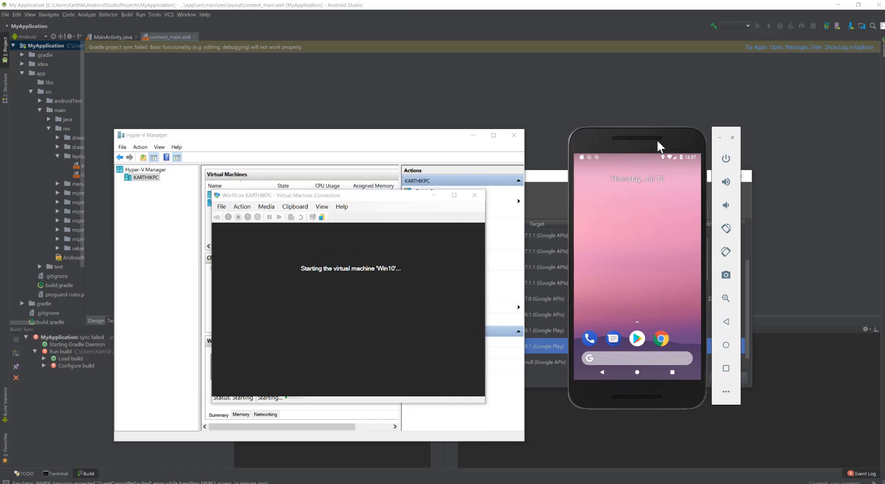
pyautogui.moveTo(654, 148)
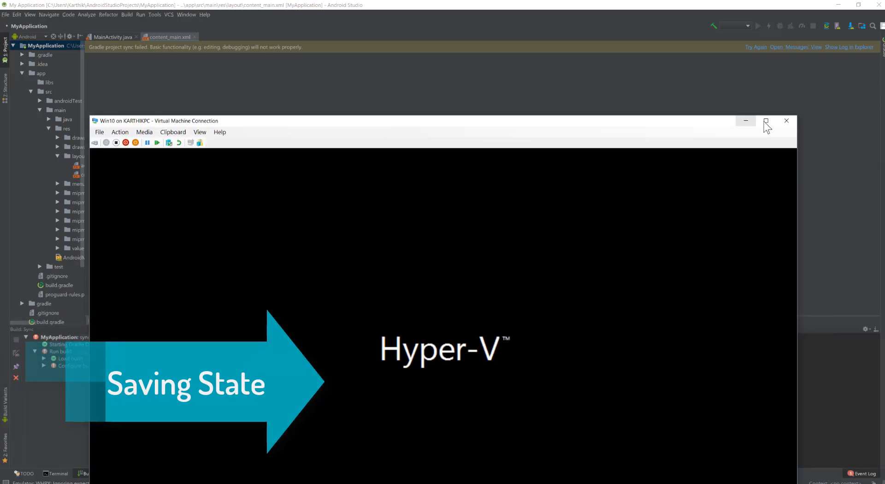
pyautogui.moveTo(709, 137)
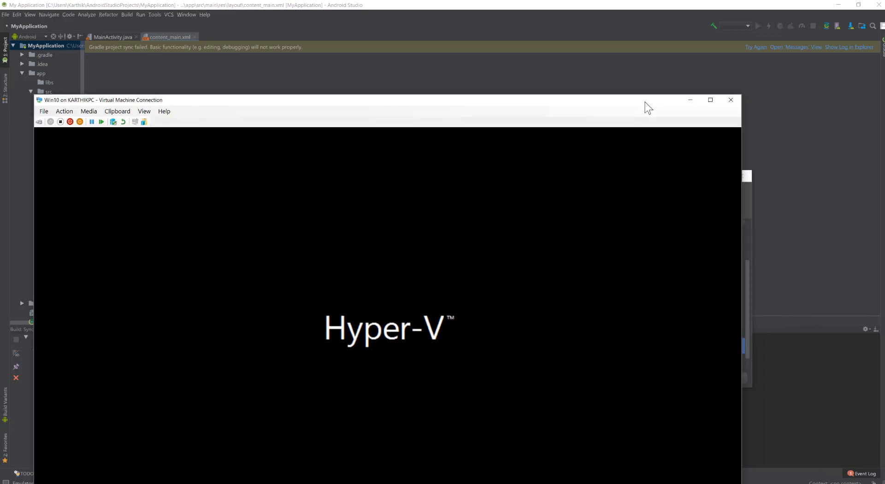
pyautogui.moveTo(689, 100)
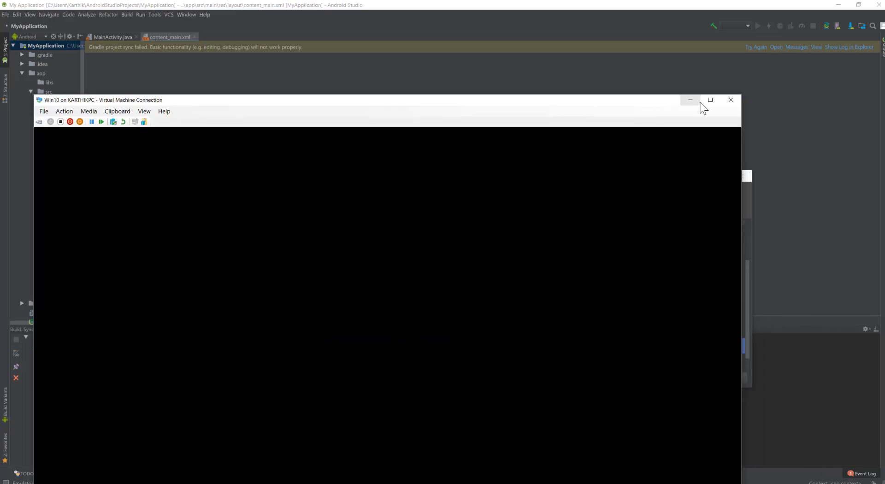
pyautogui.moveTo(710, 100)
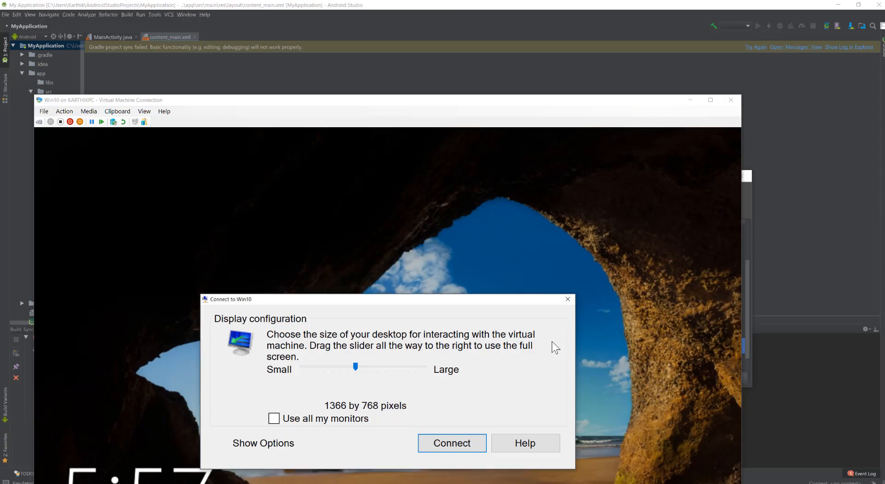
pyautogui.click(452, 443)
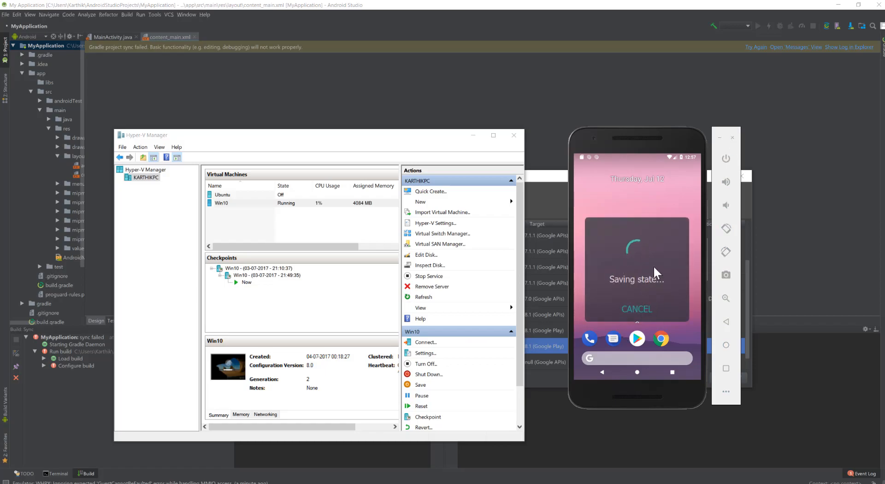
pyautogui.moveTo(648, 330)
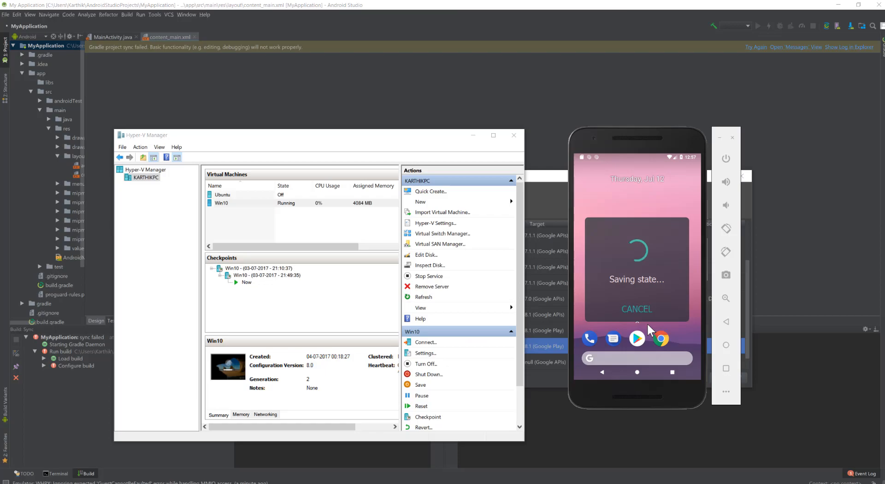
pyautogui.moveTo(670, 293)
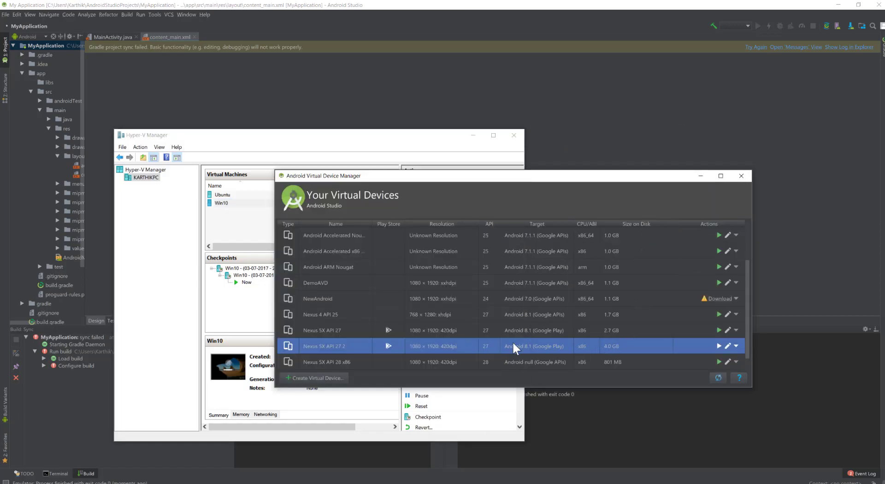
pyautogui.moveTo(721, 354)
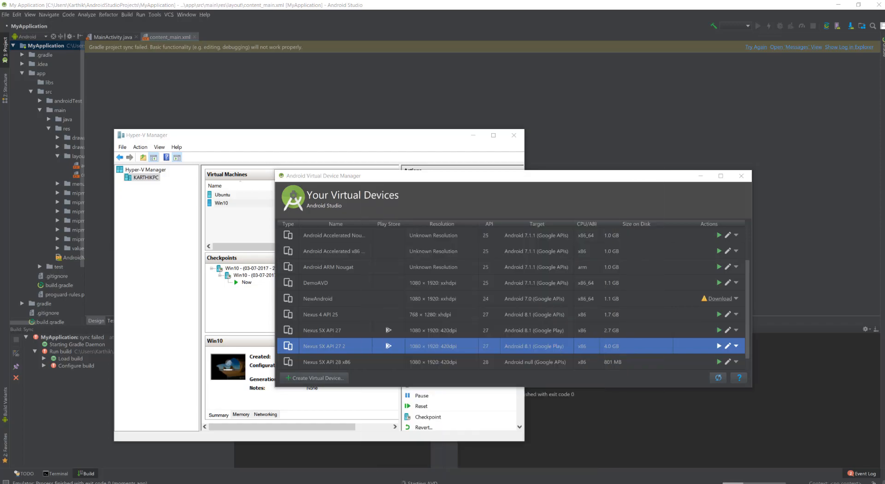
# Relaunch Nexus 5X API 27 2 from AVD Manager and return the emulator to its home screen
pyautogui.click(719, 345)
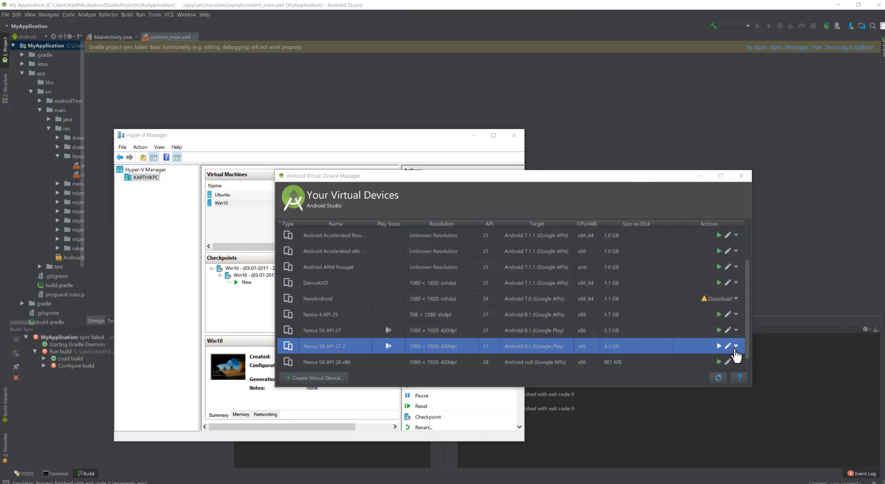
pyautogui.moveTo(723, 349)
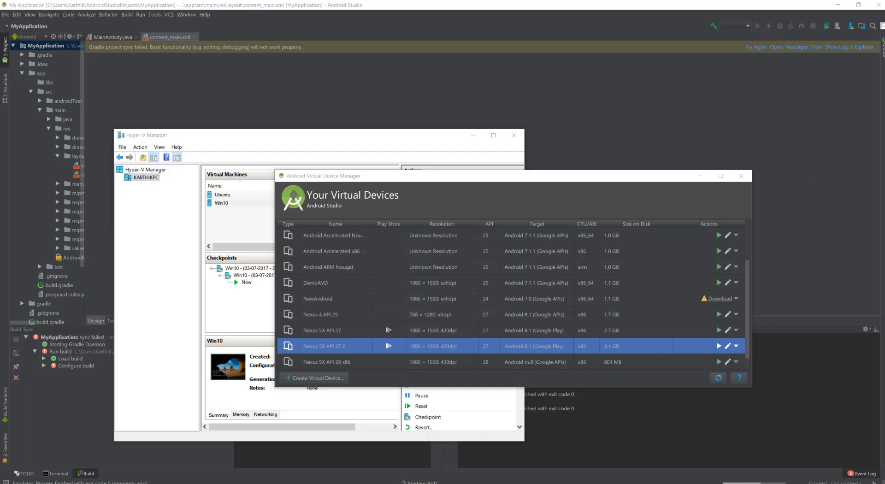
pyautogui.click(718, 346)
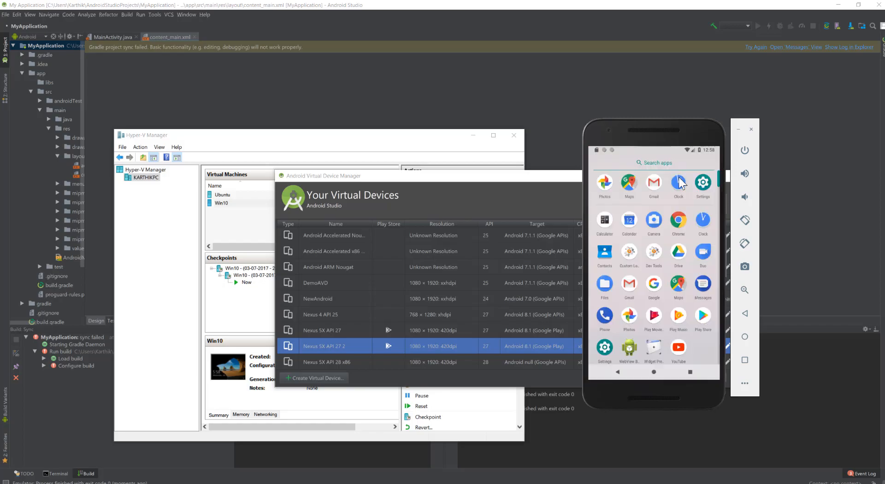
pyautogui.click(653, 371)
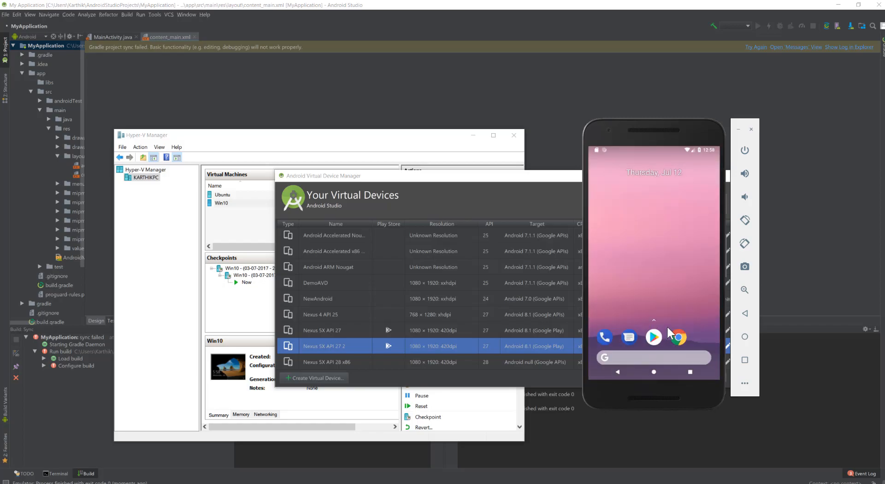
pyautogui.moveTo(663, 330)
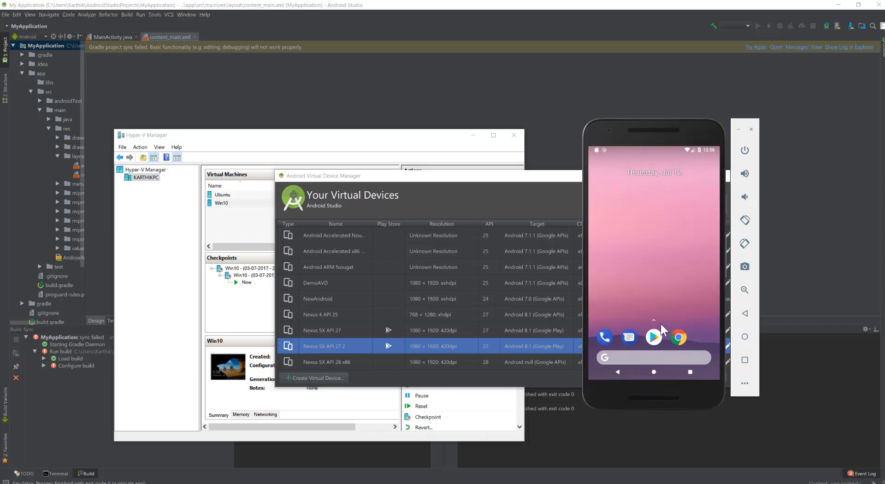